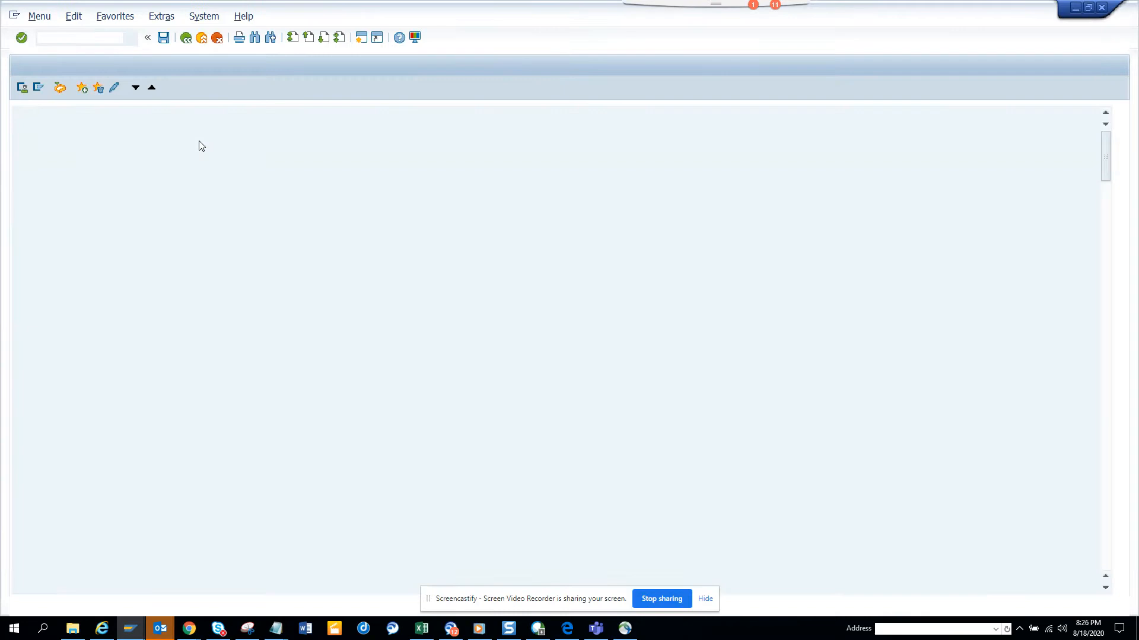
- Launch the MIGO goods receipt transaction from the command field
text(migo)
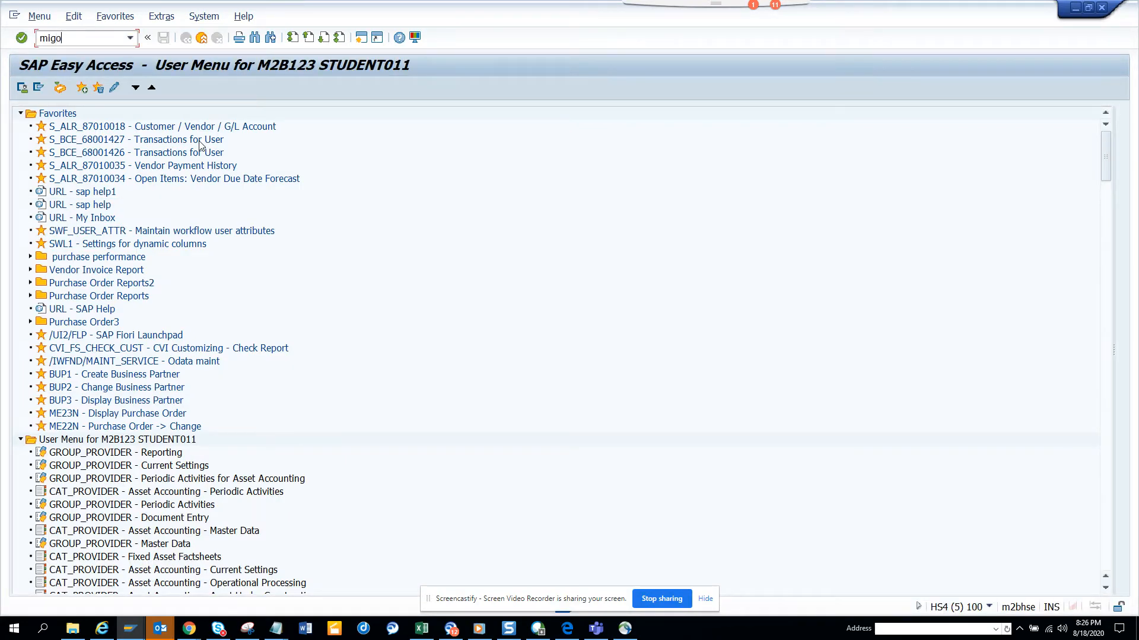
key(Enter)
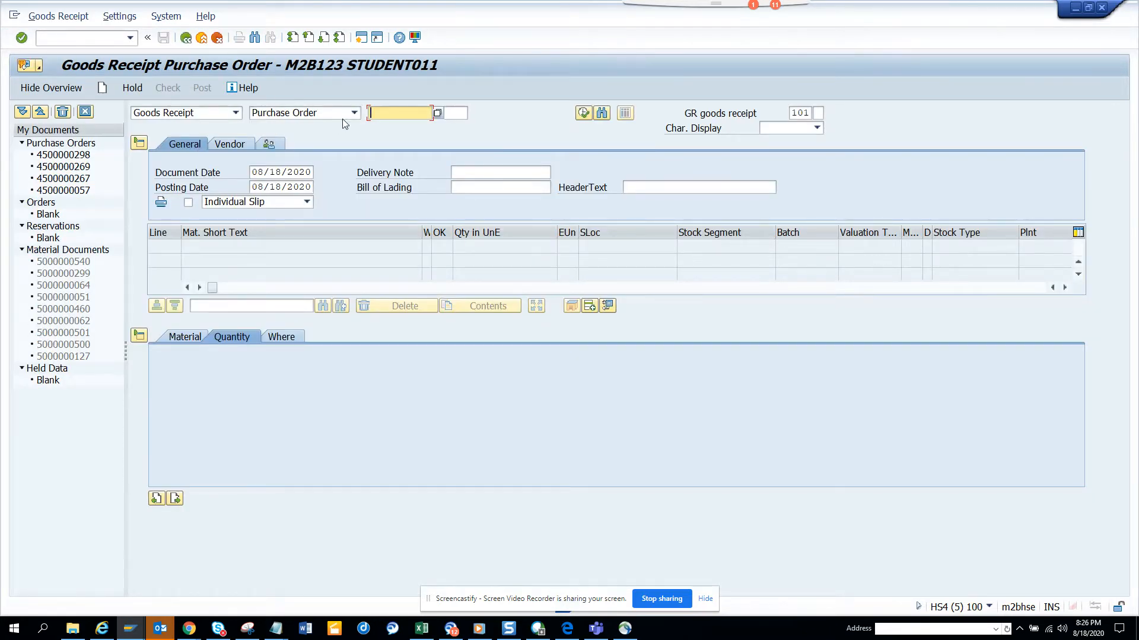
text(4500000298)
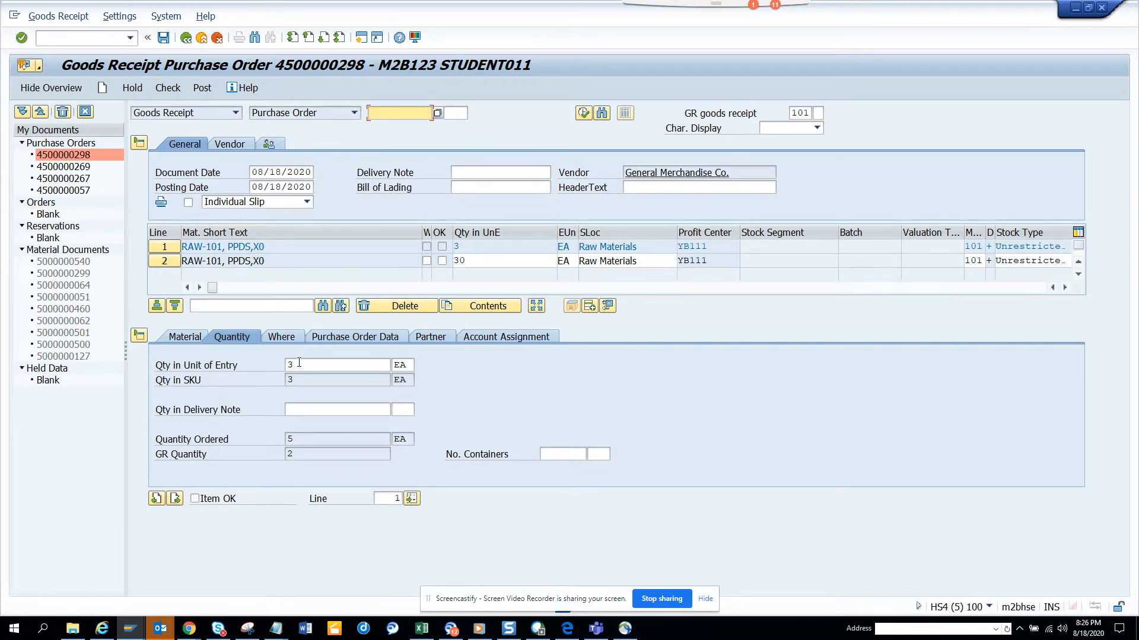
click(335, 364)
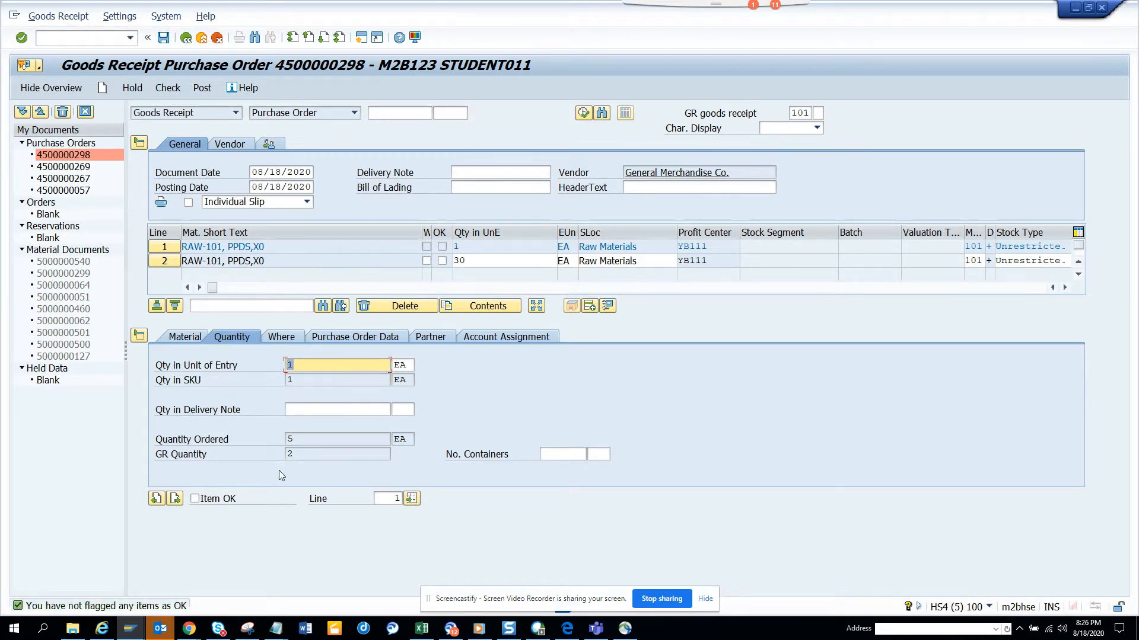
click(194, 498)
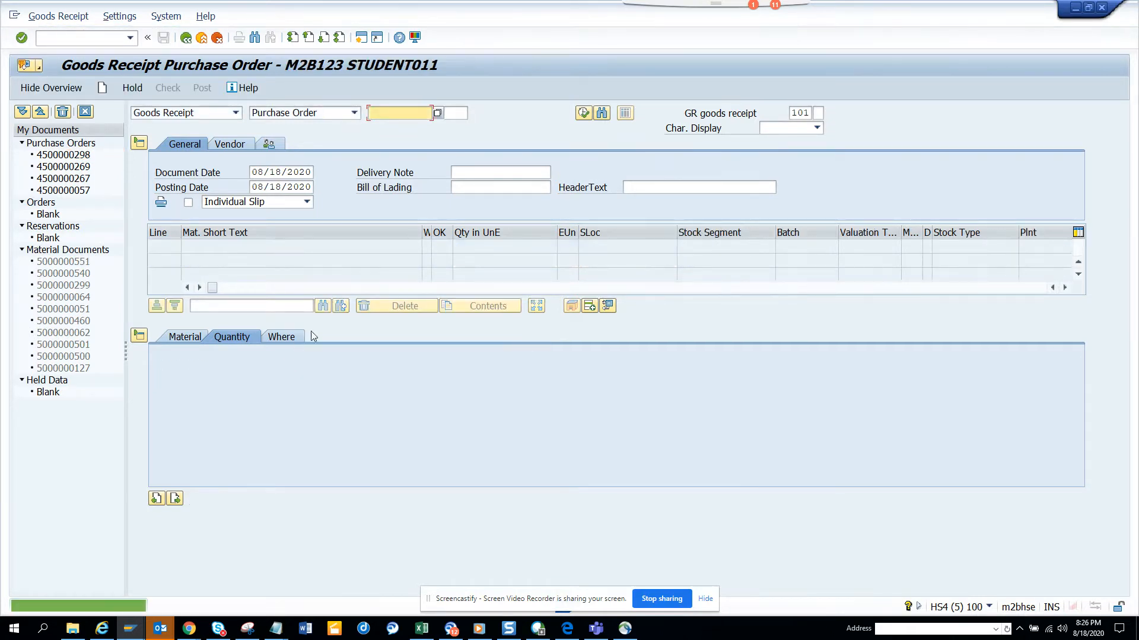
click(202, 87)
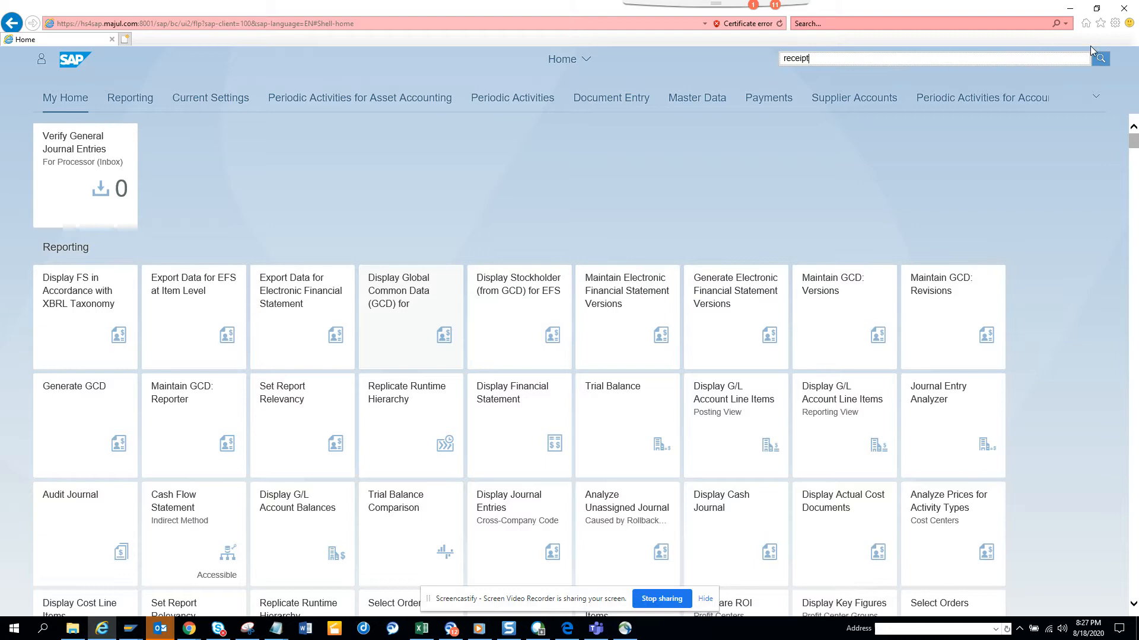
- Search the launchpad for 'receipt' and launch the Post Goods Receipt for Purchase Order app
click(1100, 58)
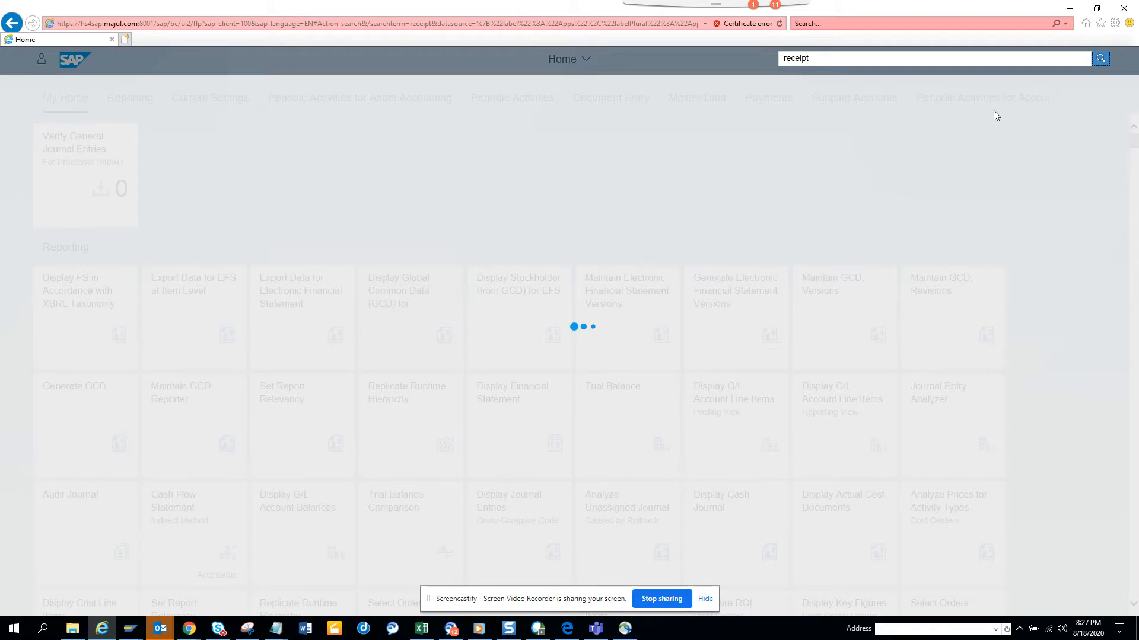
mouse_move(932, 200)
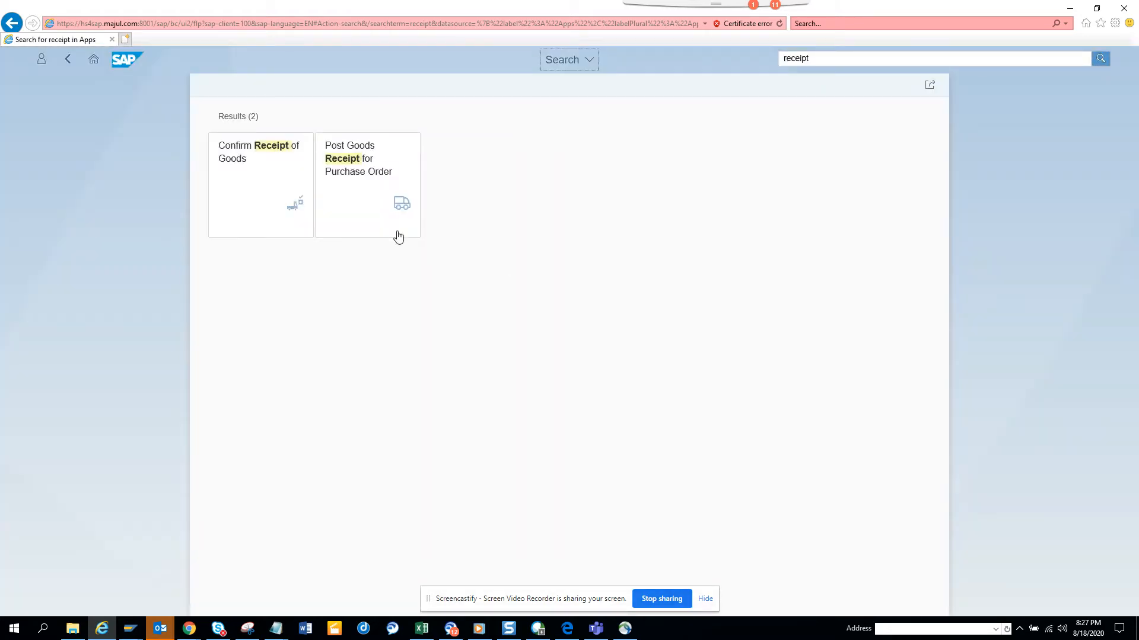
mouse_move(363, 177)
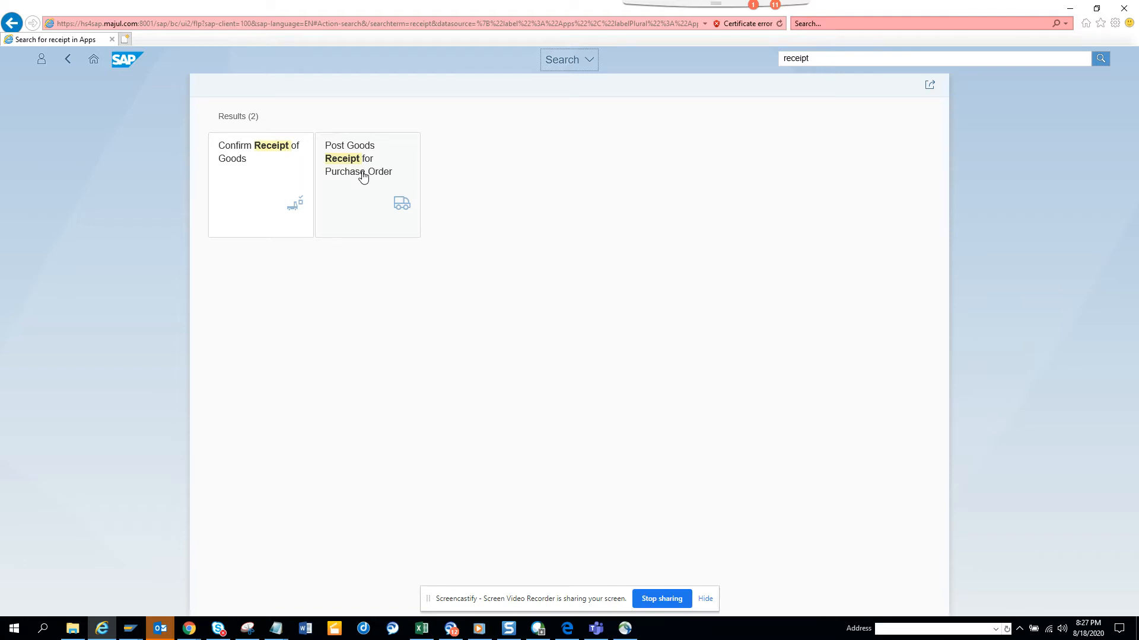
click(357, 158)
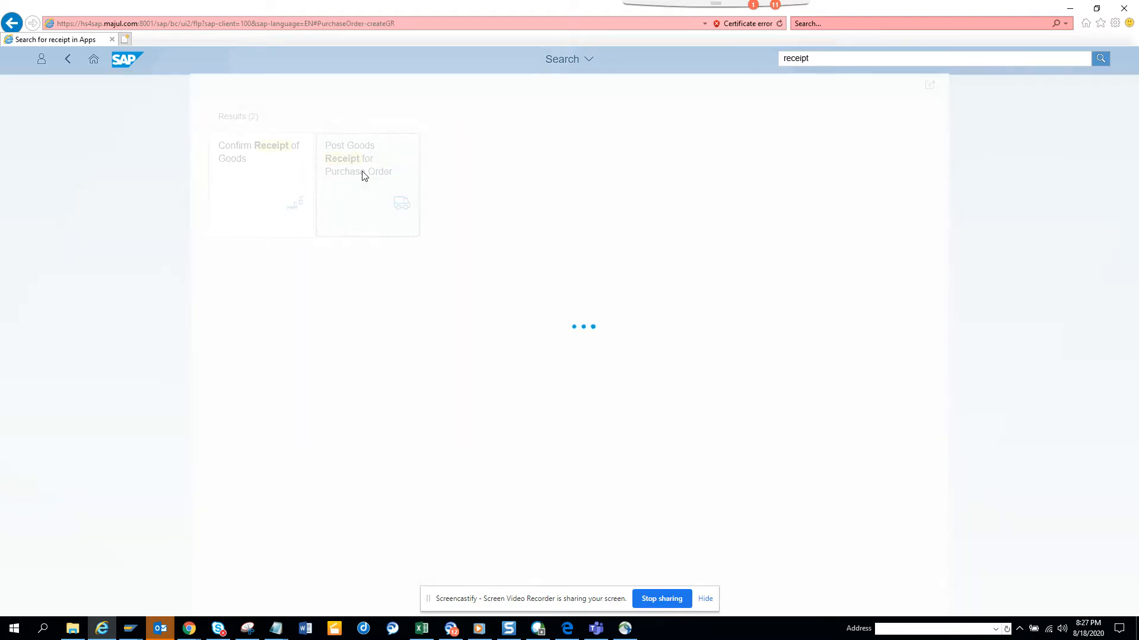
click(366, 158)
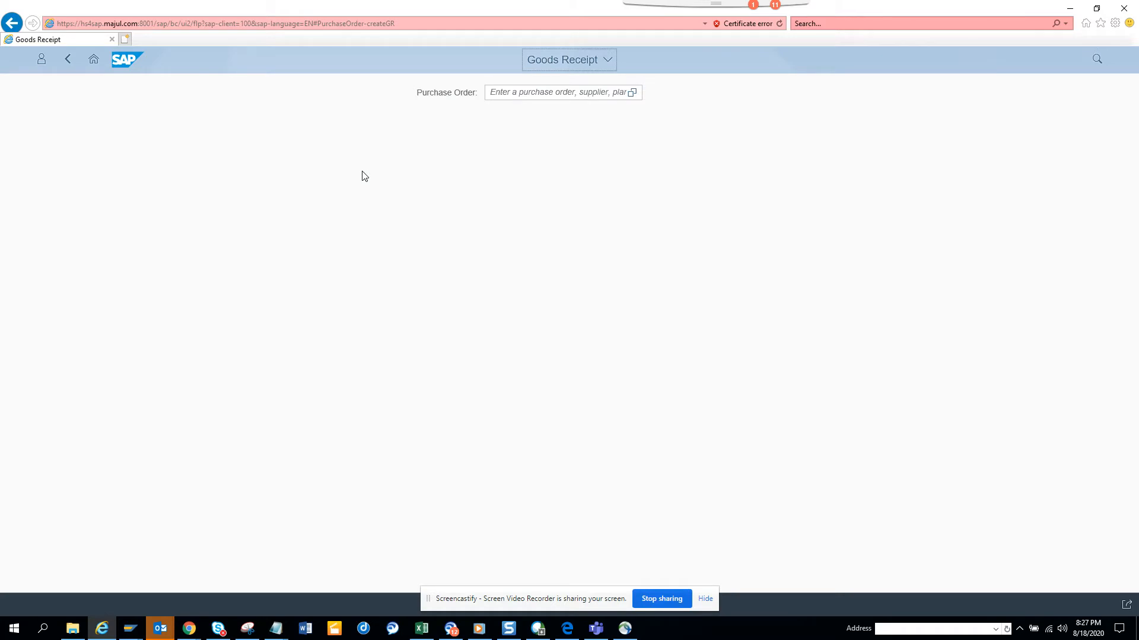
mouse_move(572, 98)
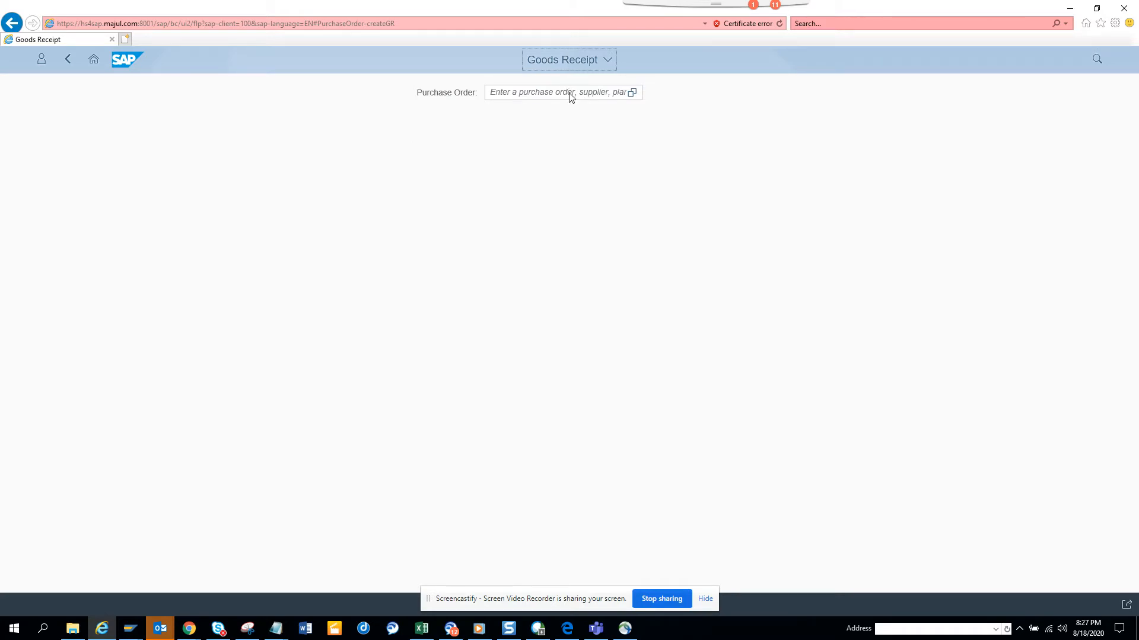
click(562, 92)
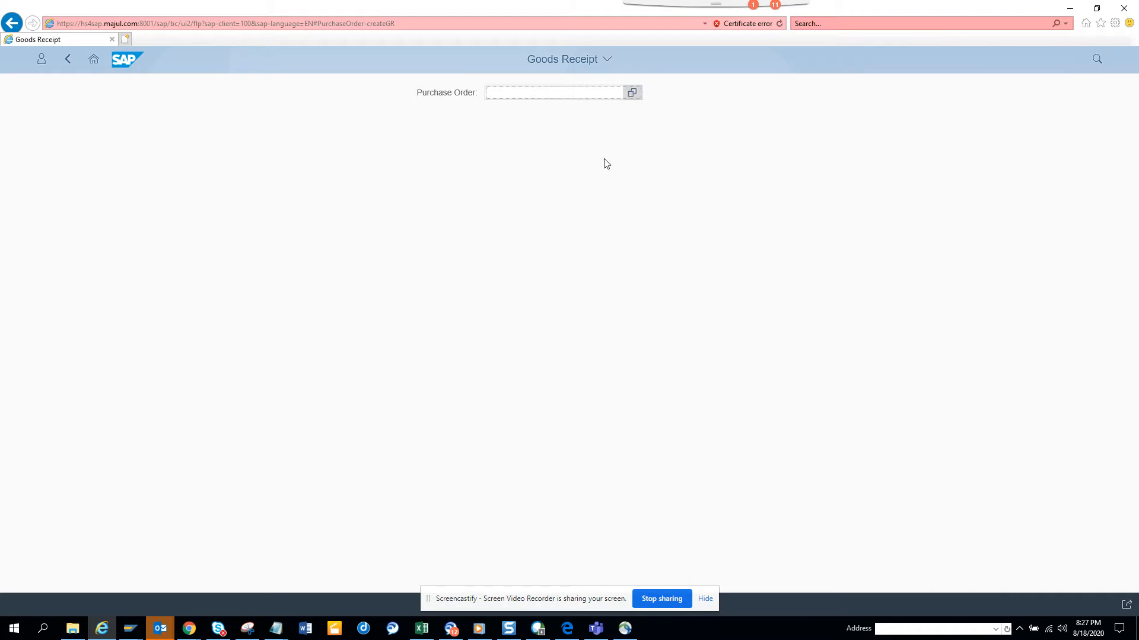
click(631, 92)
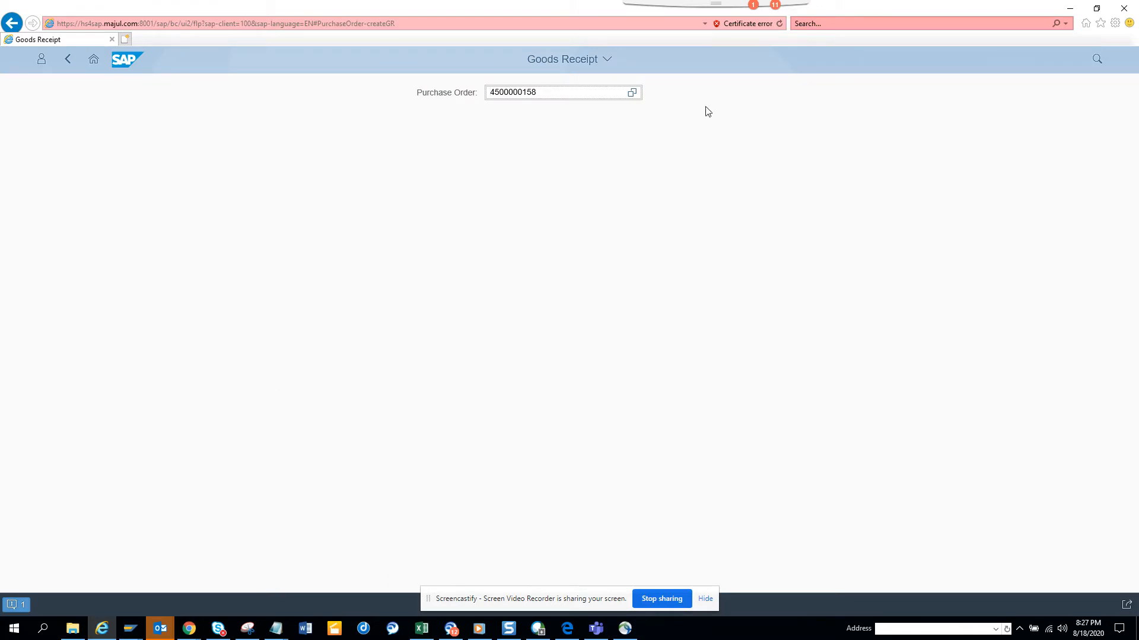
mouse_move(280, 370)
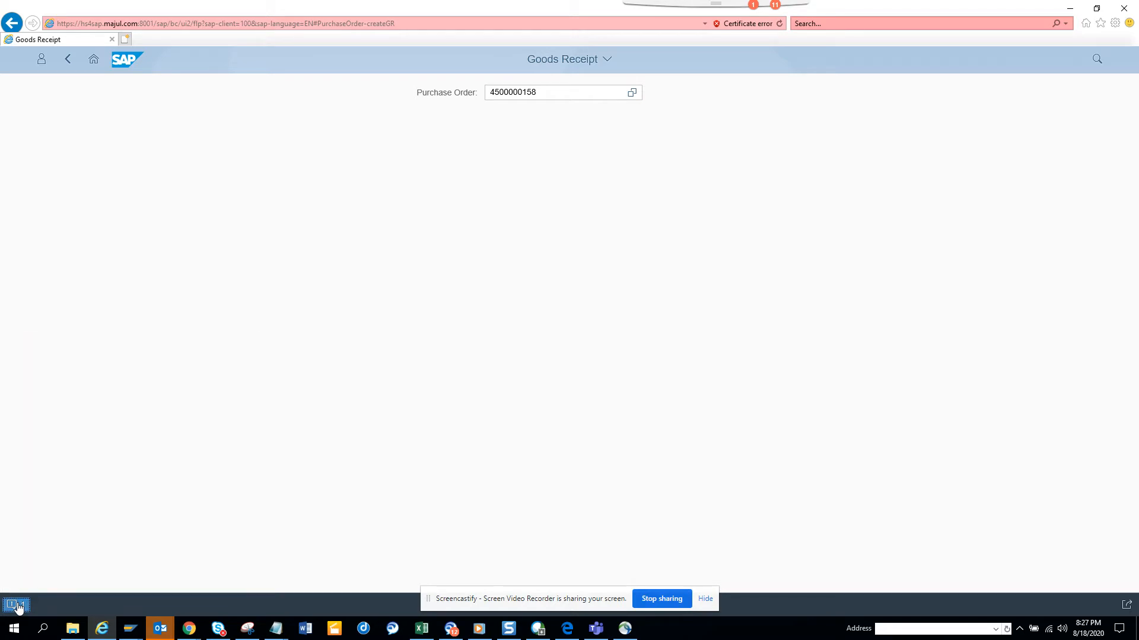
click(15, 605)
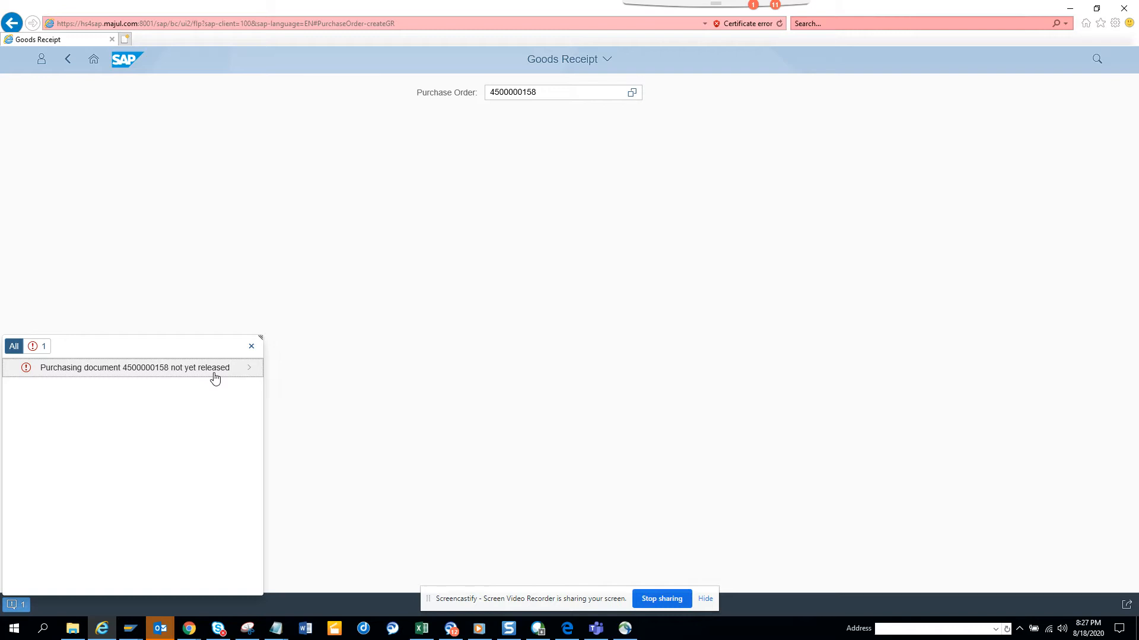
mouse_move(251, 347)
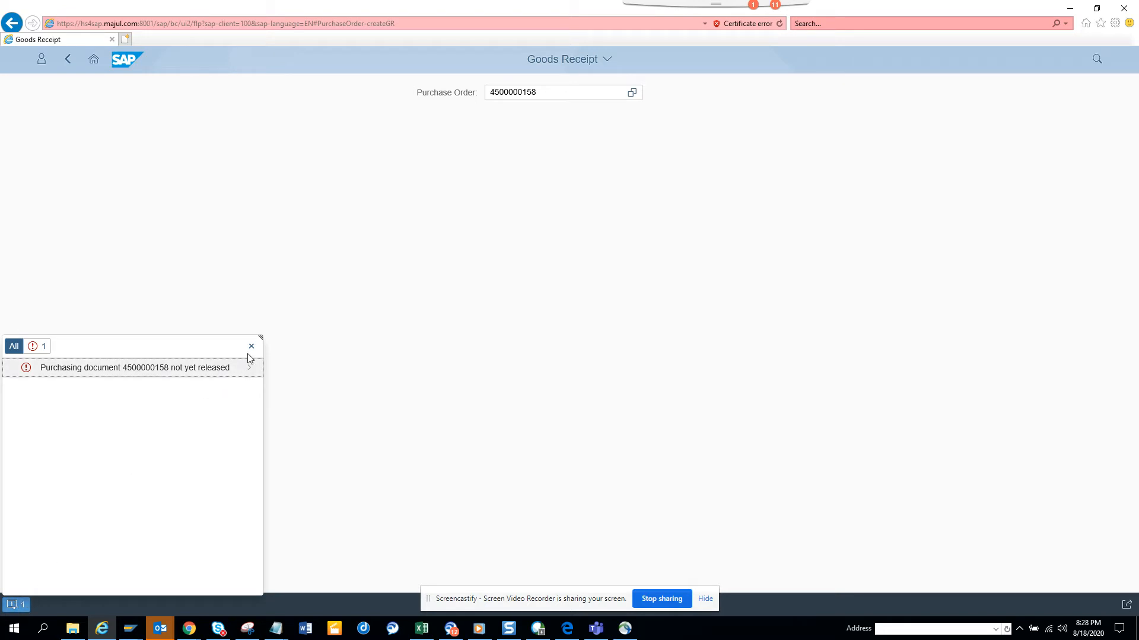
- Dismiss the error, select the PO number and bring up the purchase order value help
click(252, 345)
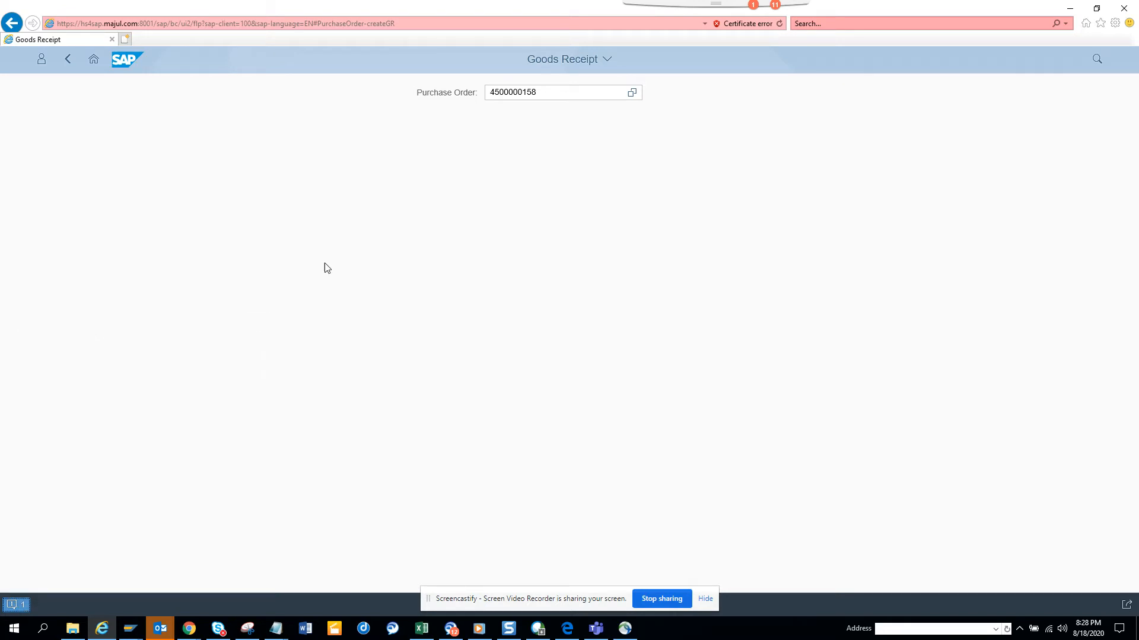
double_click(513, 93)
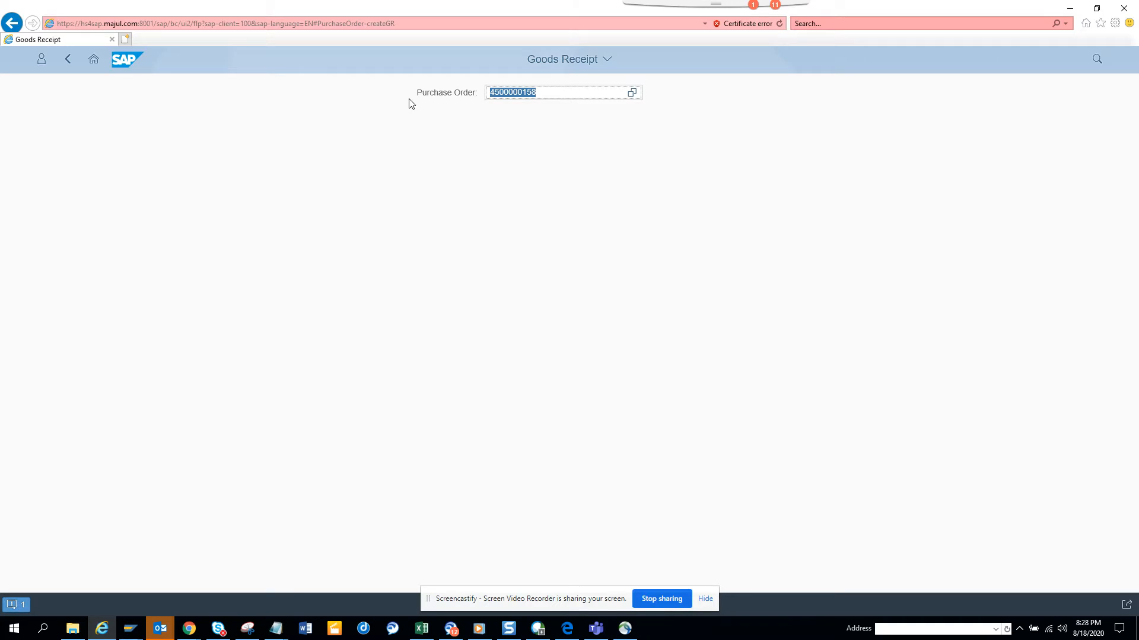
click(631, 92)
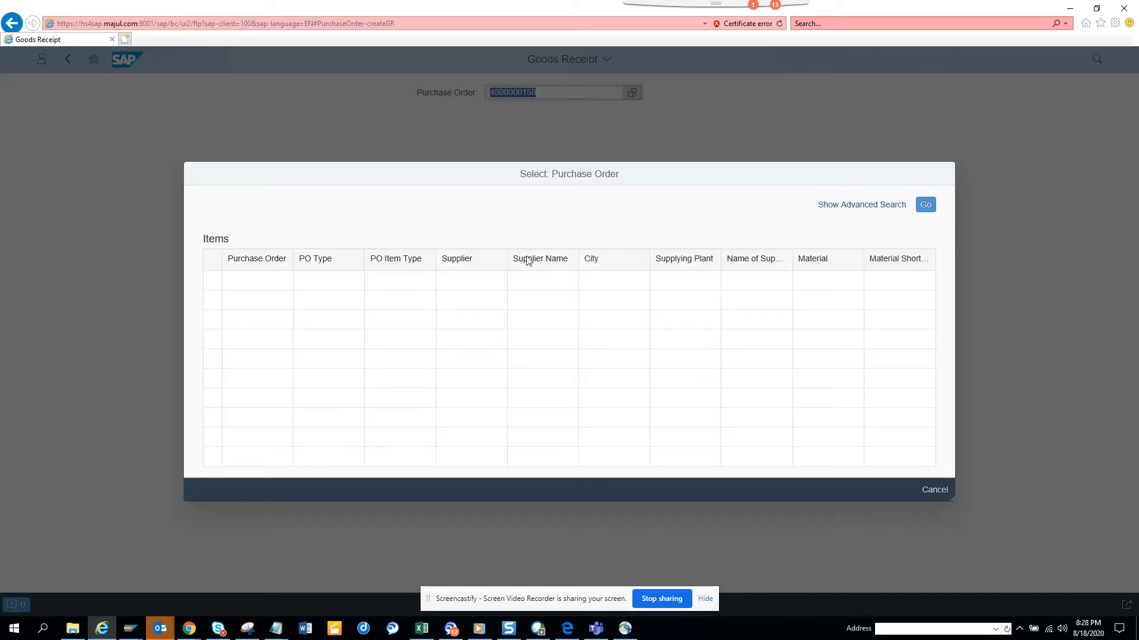
click(925, 204)
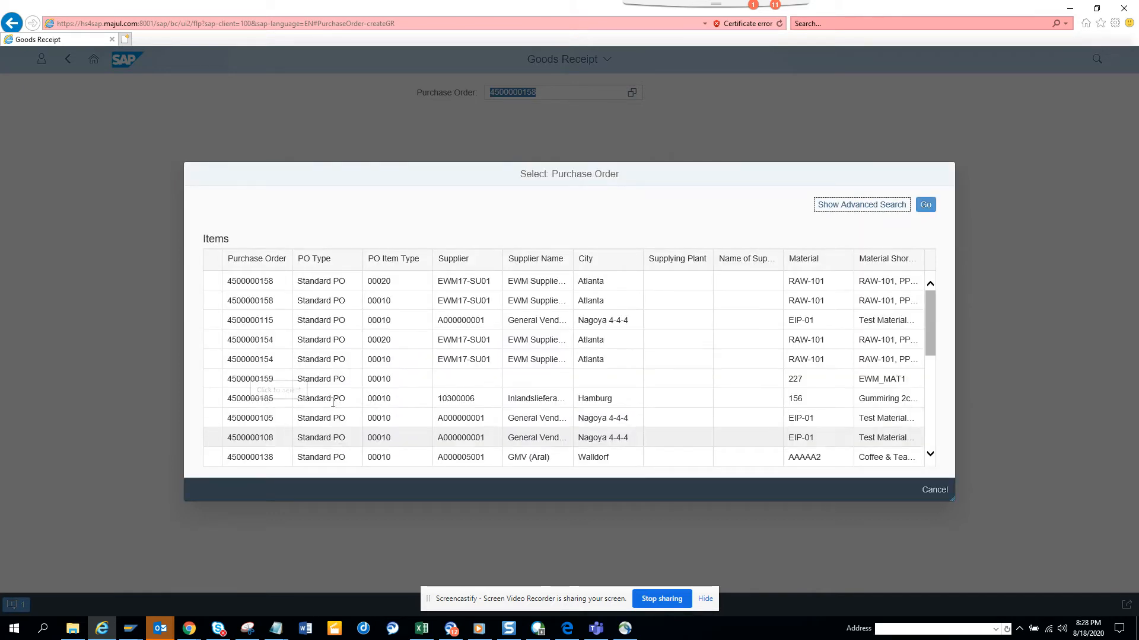
scroll(down, 3)
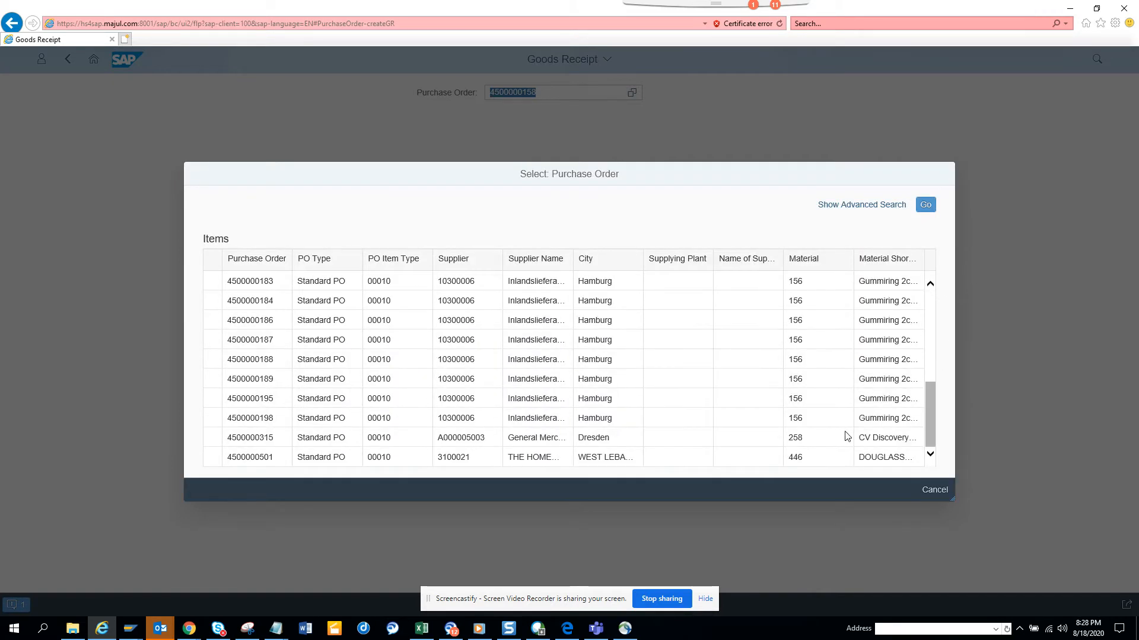
click(250, 378)
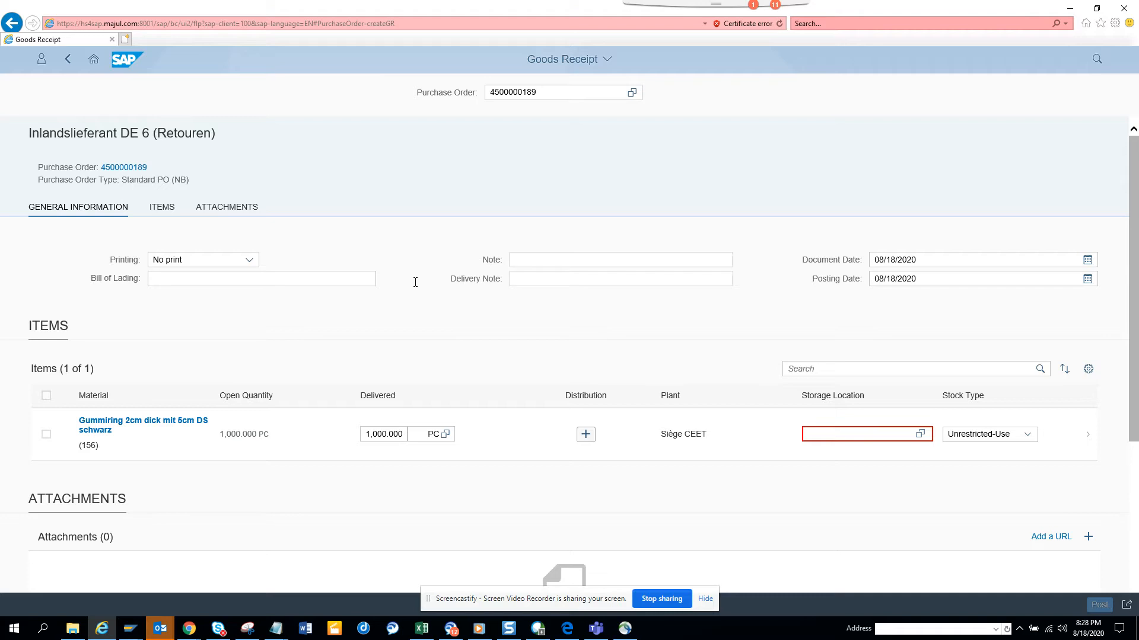
mouse_move(557, 116)
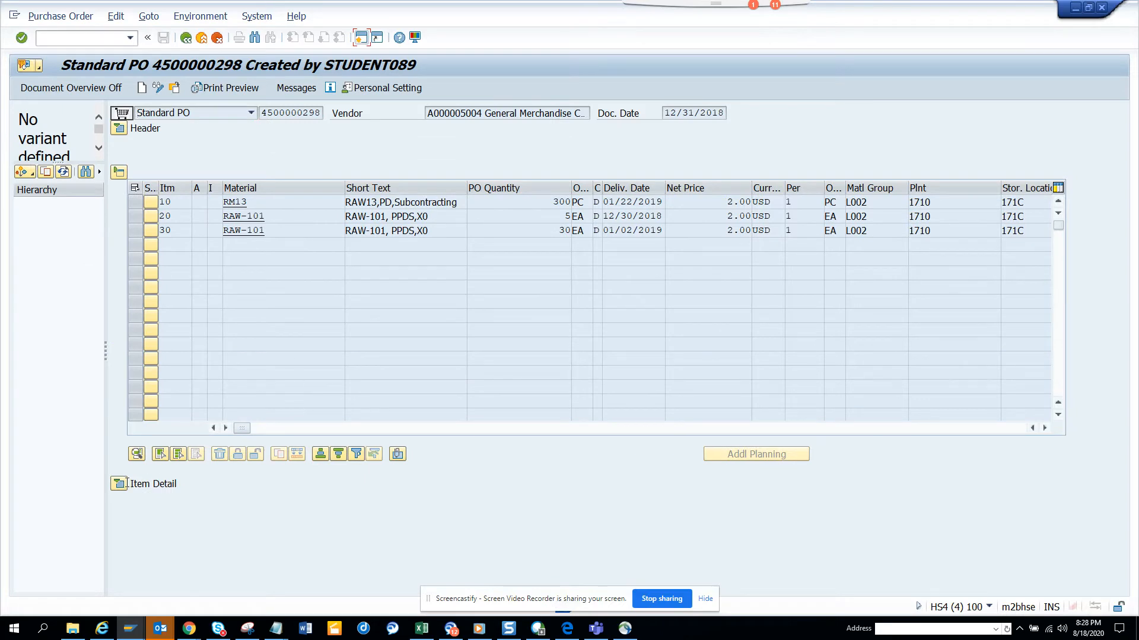
- Expand Item Detail in ME23N and show the Purchase Order History for item 10
click(119, 483)
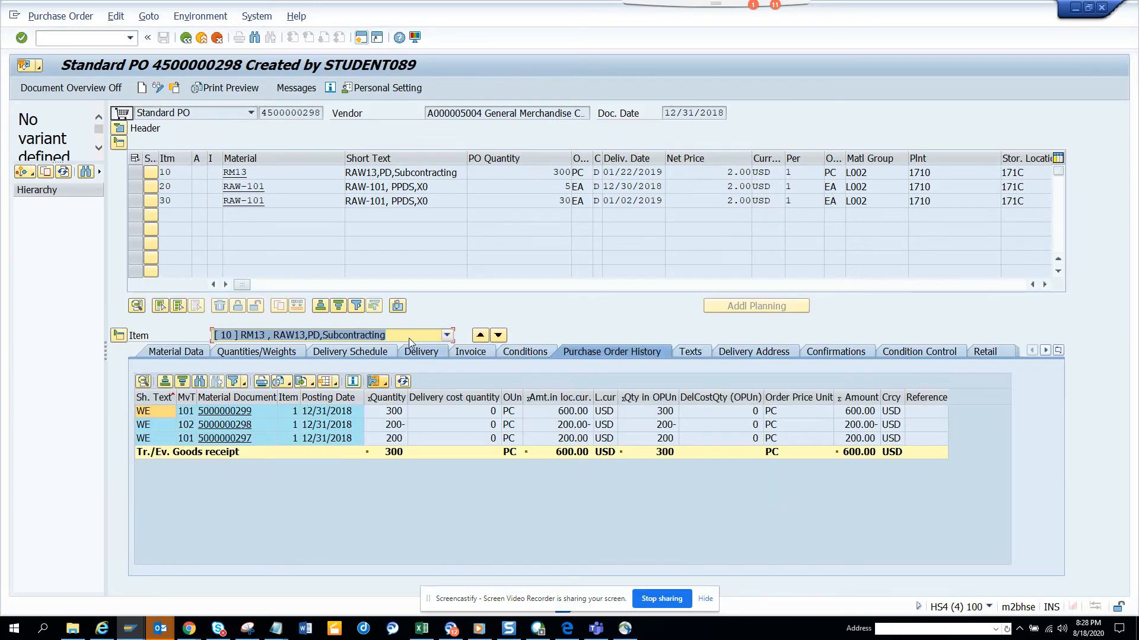
click(479, 335)
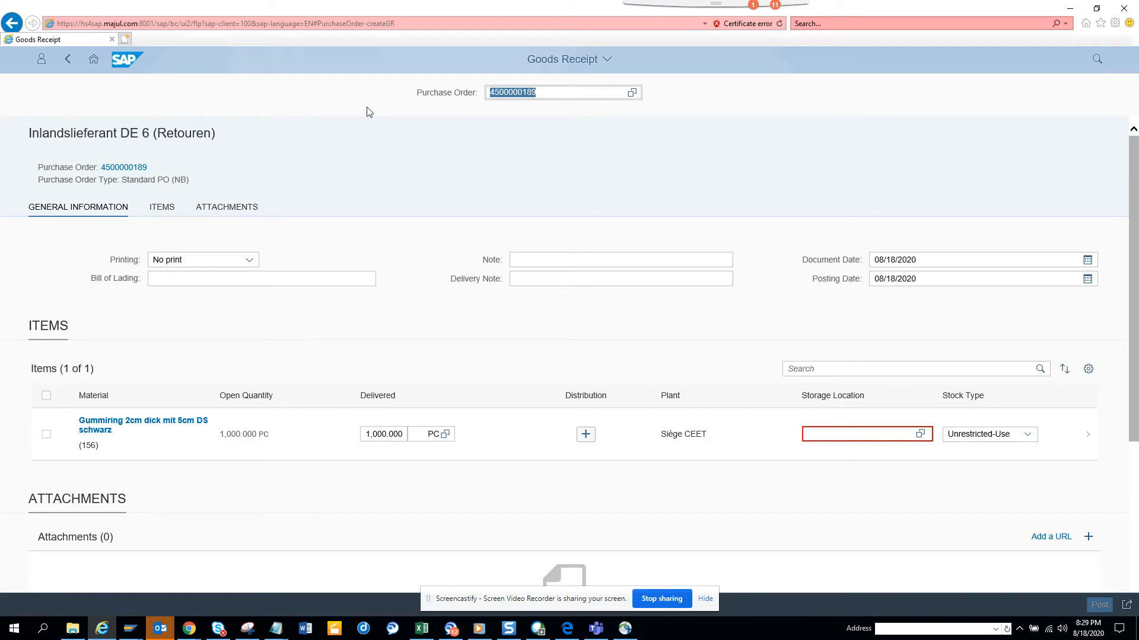
text(4500000298)
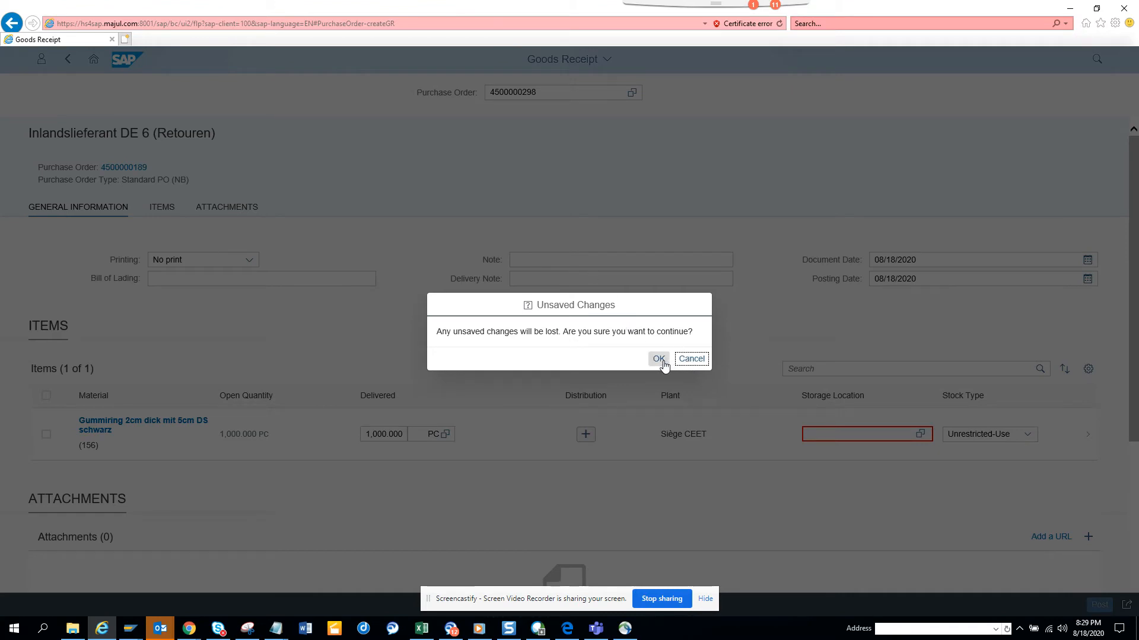
click(657, 358)
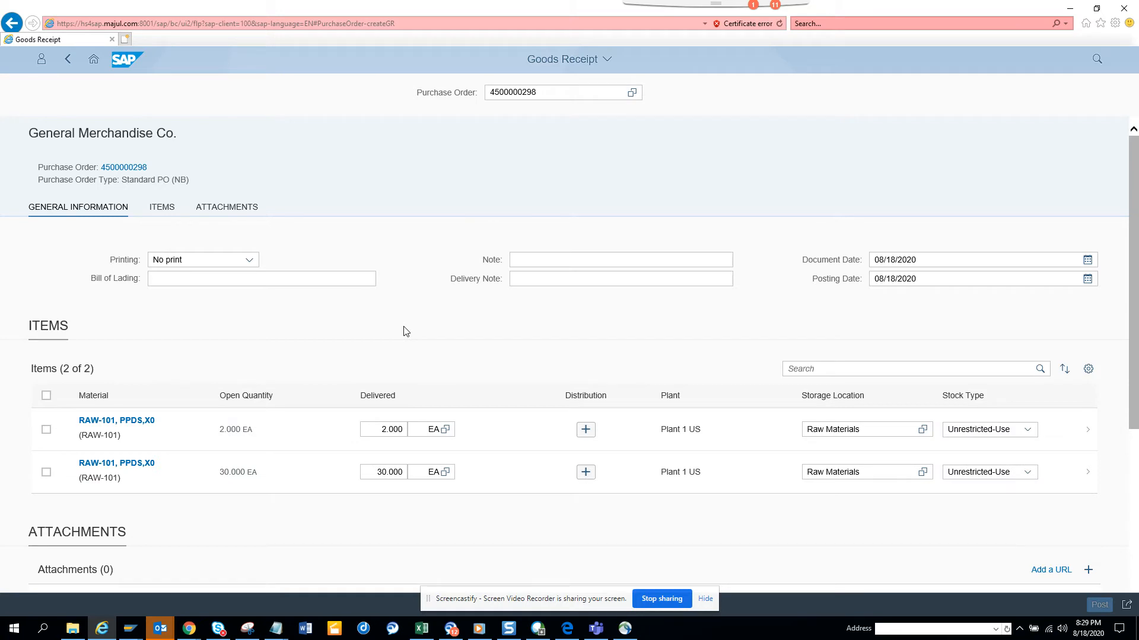
click(385, 429)
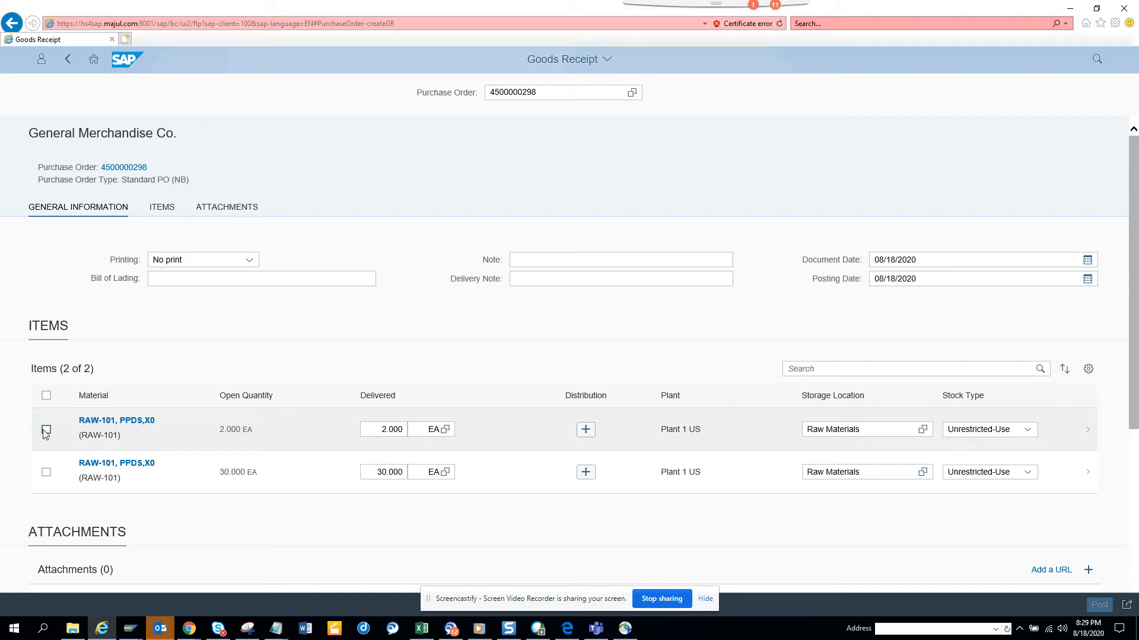
mouse_move(46, 429)
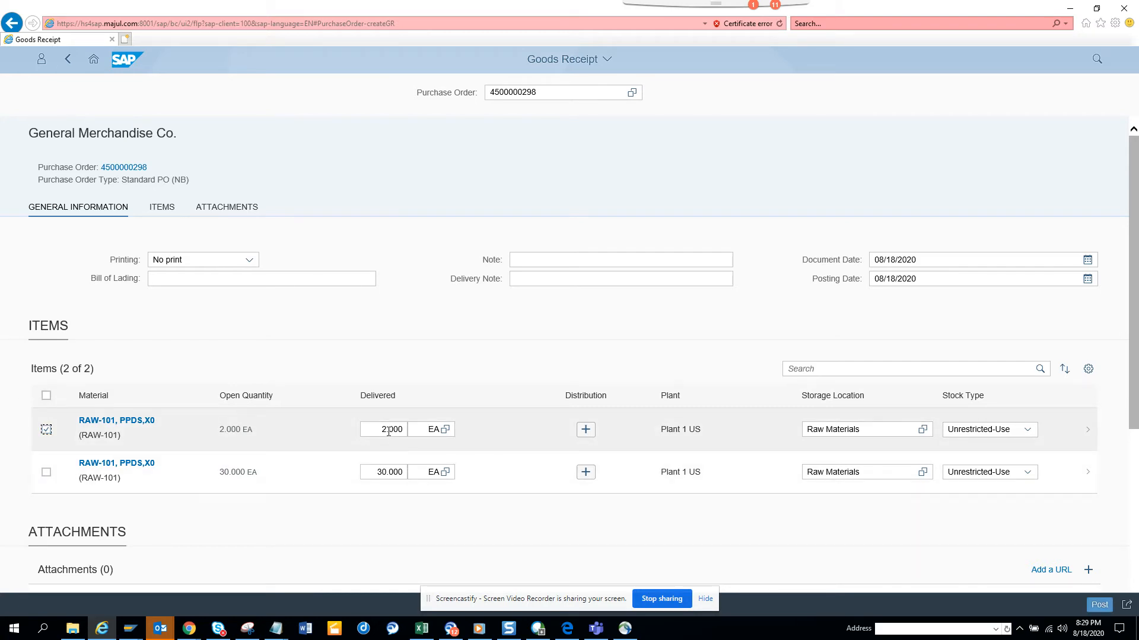
- Set the first RAW-101 item's delivered quantity to 1.000 EA and post the goods receipt
click(46, 429)
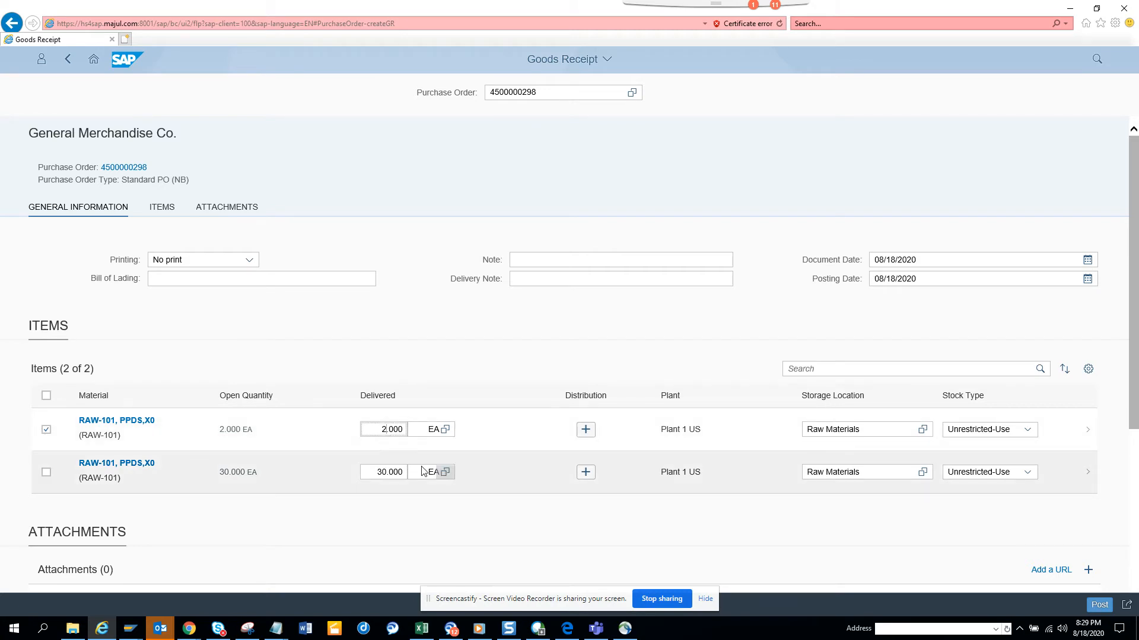
text(1.000)
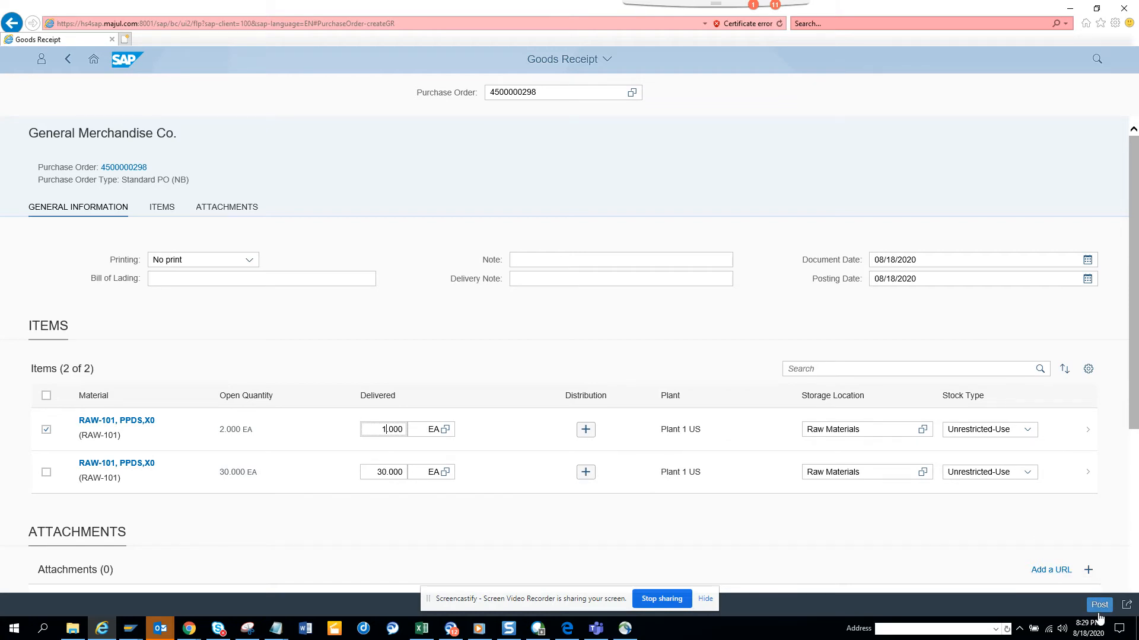
click(1098, 604)
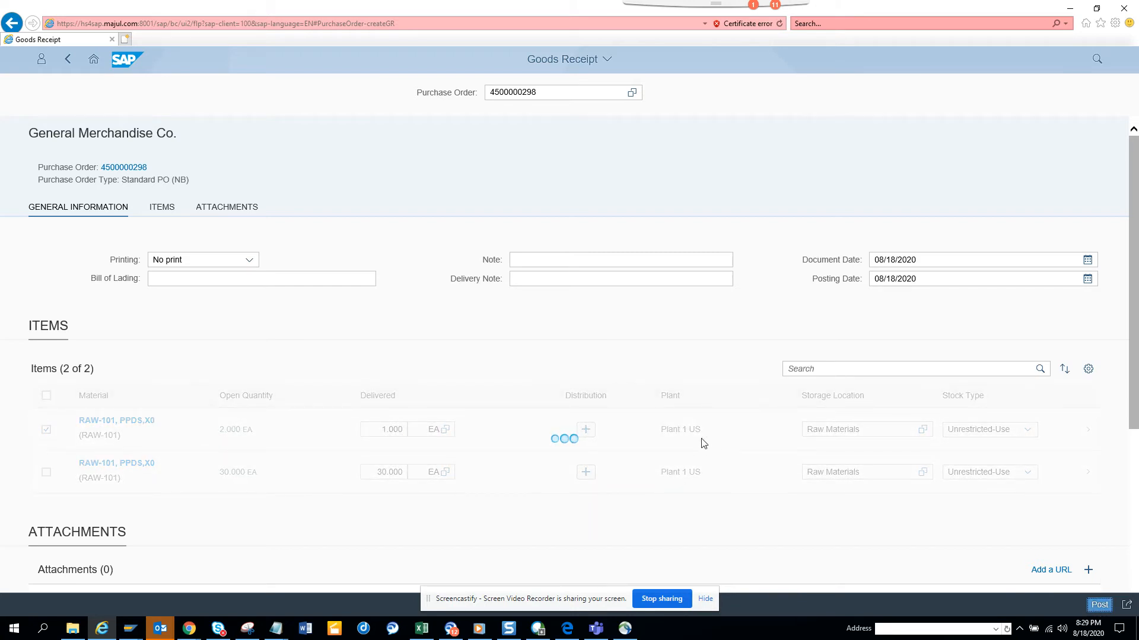
click(1098, 605)
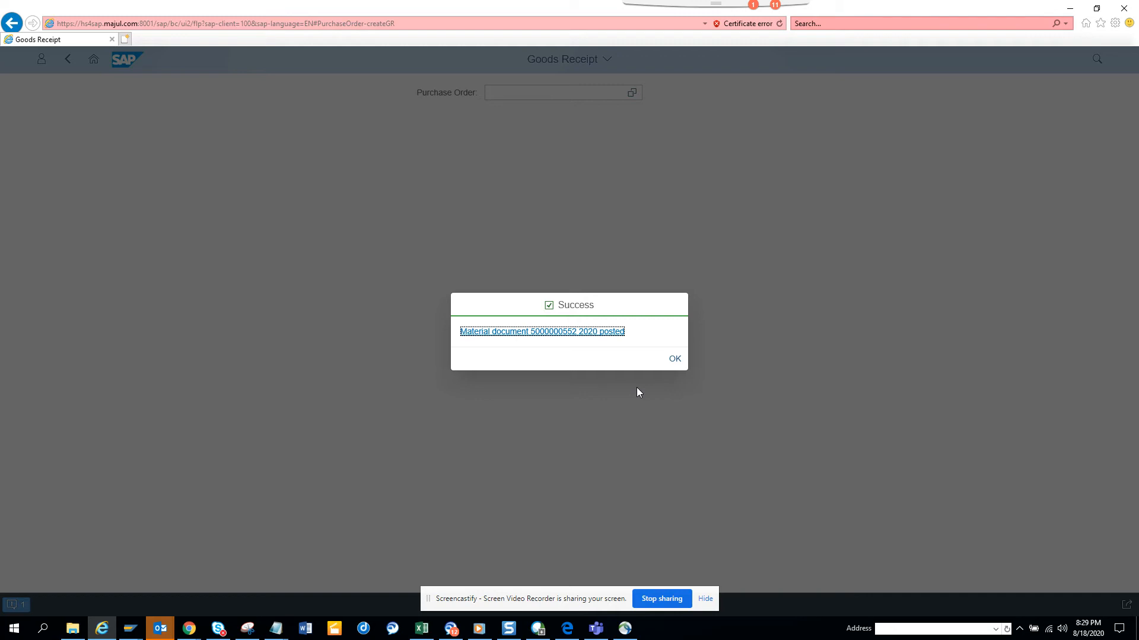
mouse_move(589, 348)
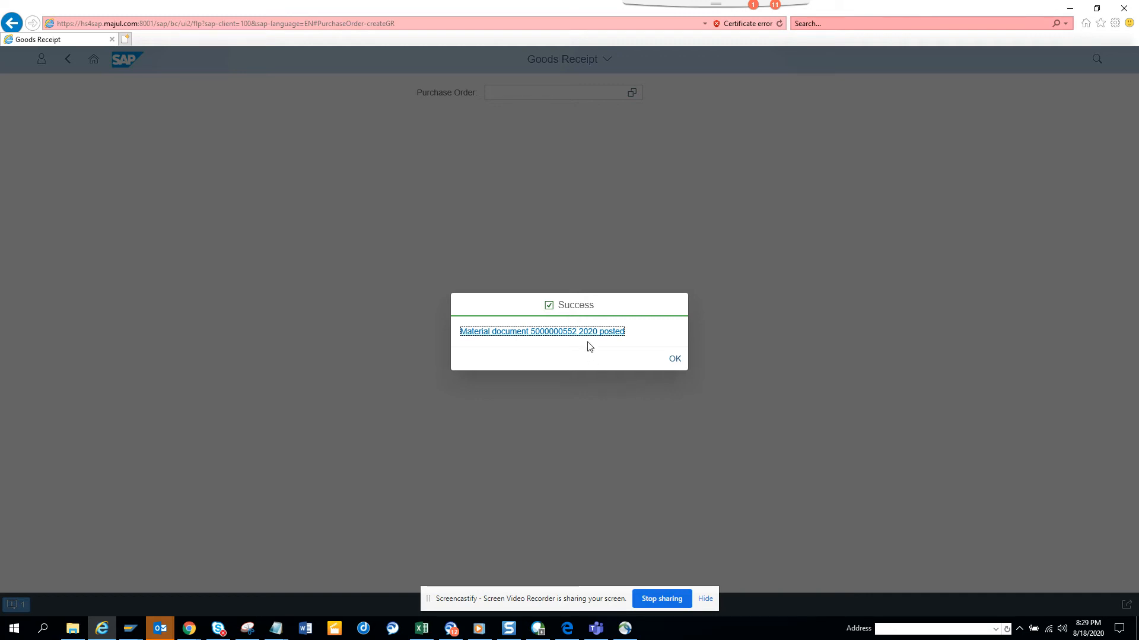
click(542, 331)
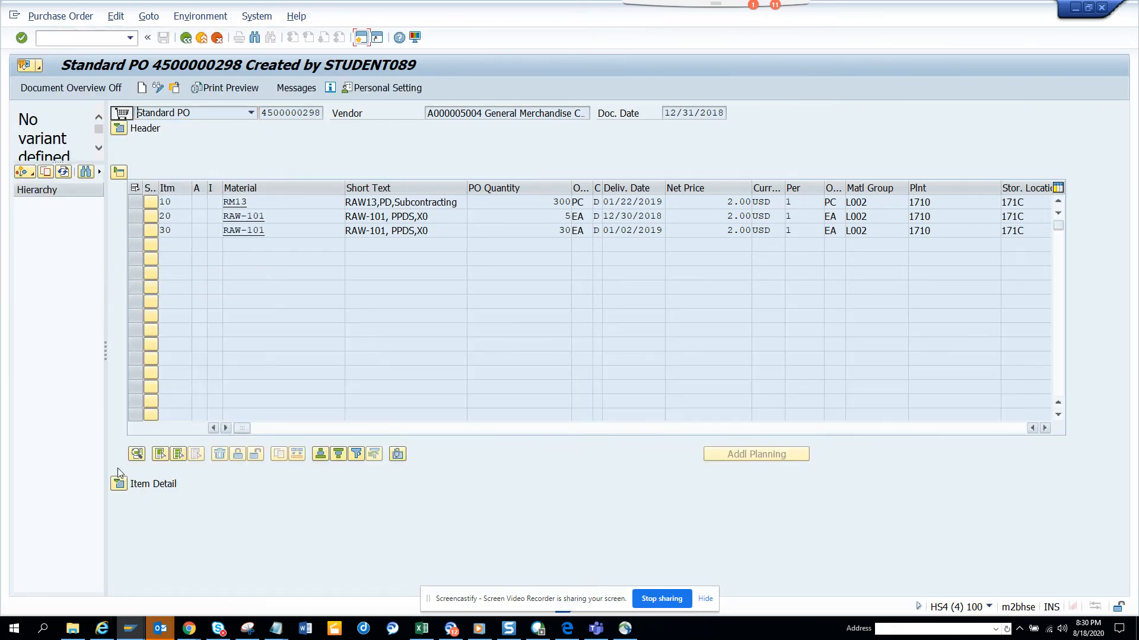
click(118, 479)
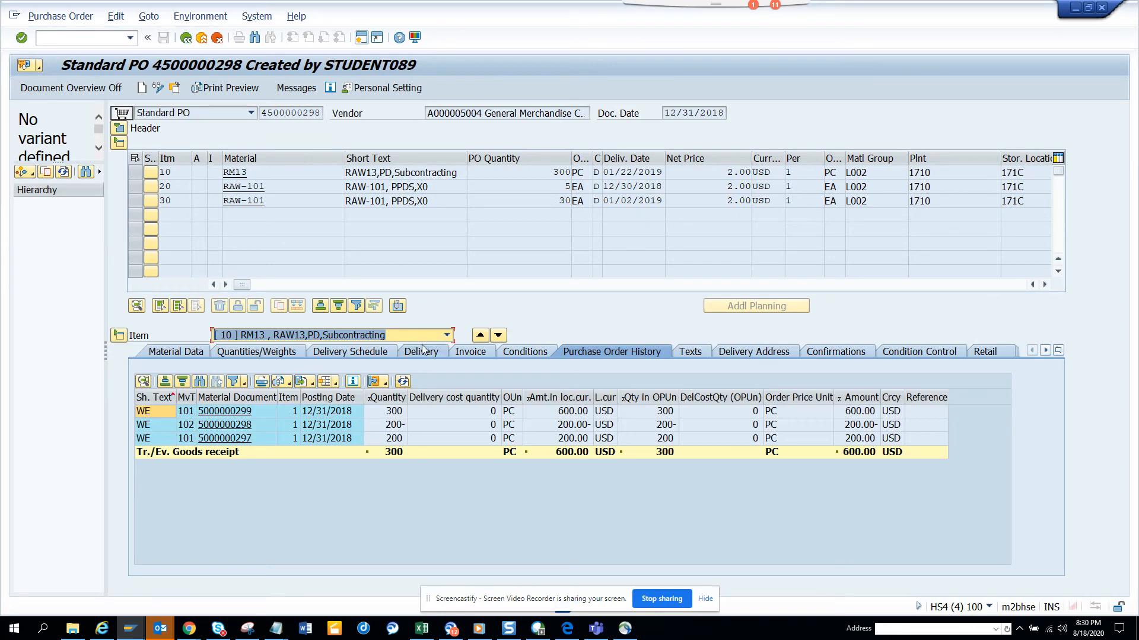
click(497, 335)
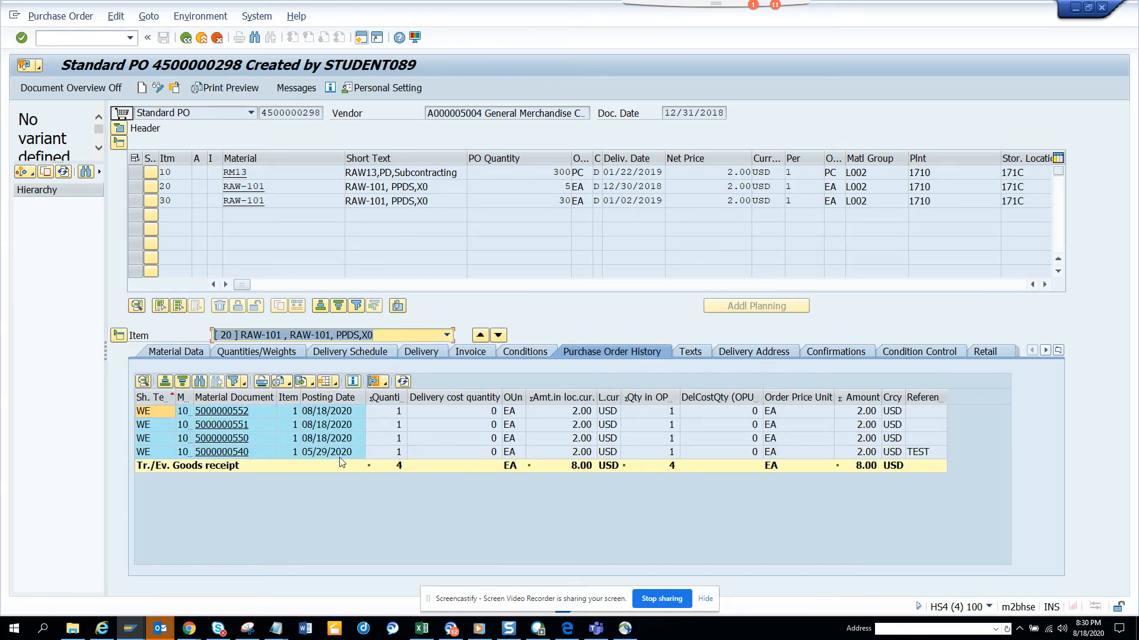
click(222, 411)
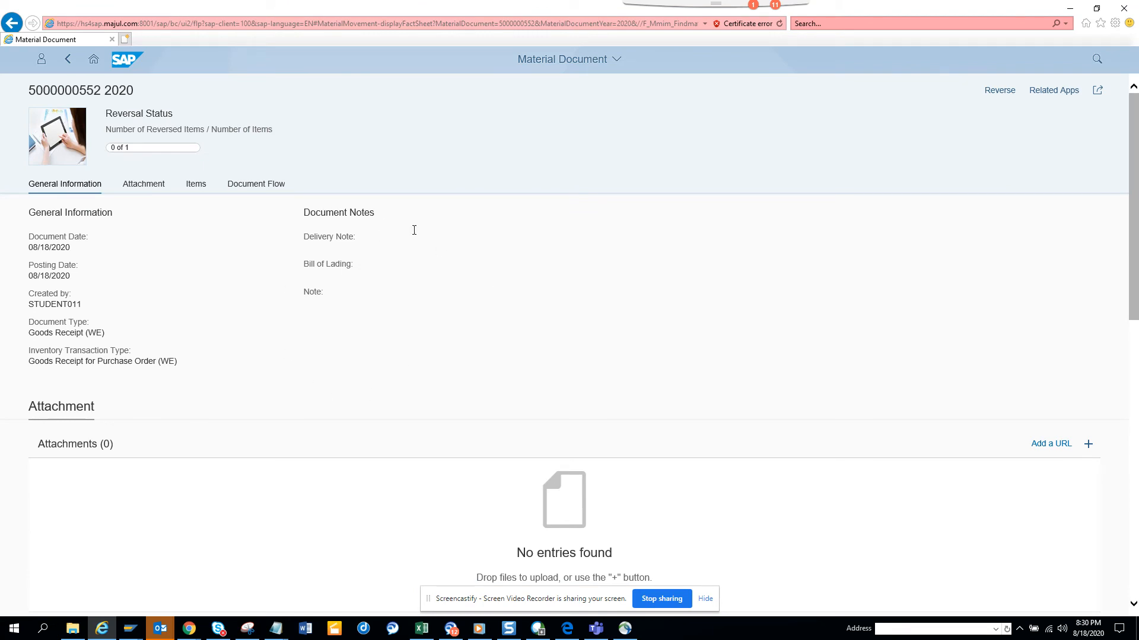
mouse_move(370, 403)
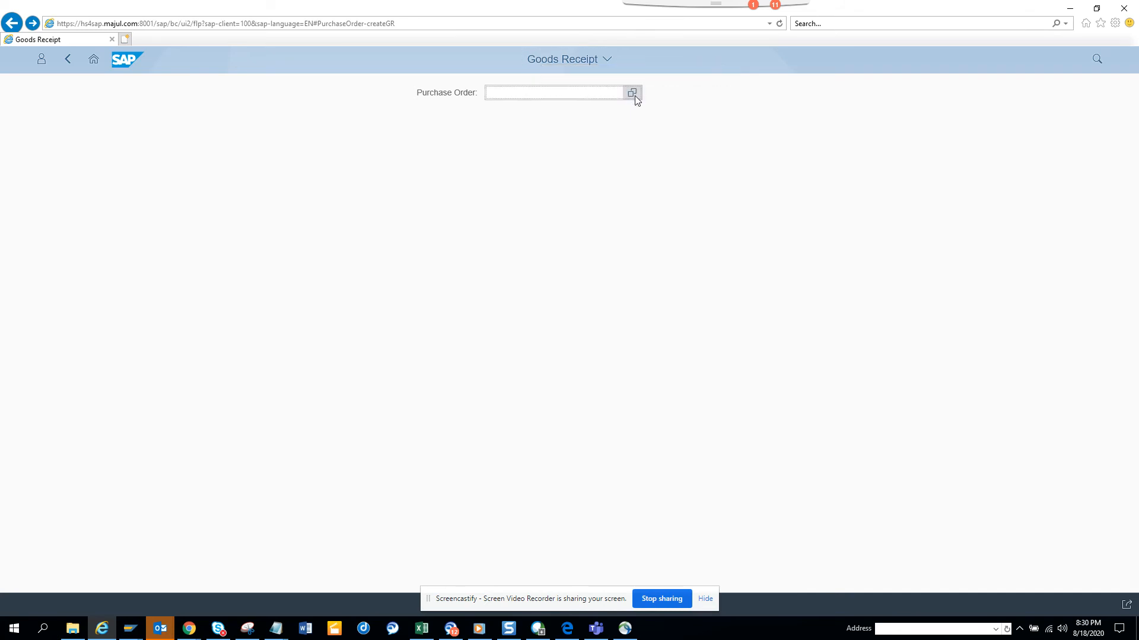
click(633, 93)
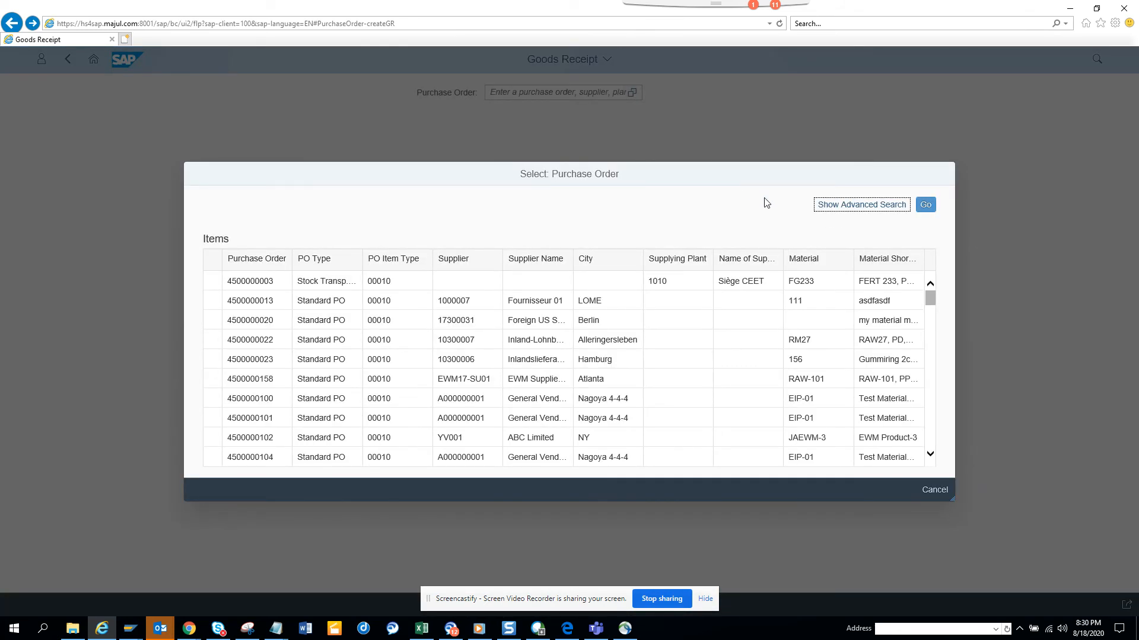
click(861, 204)
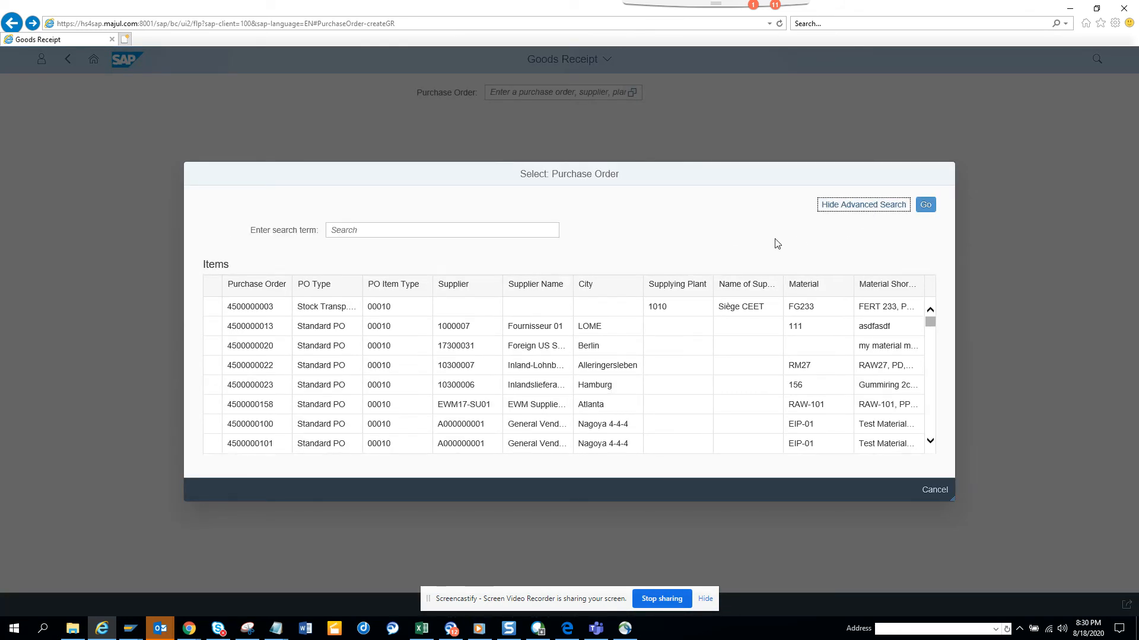
click(441, 229)
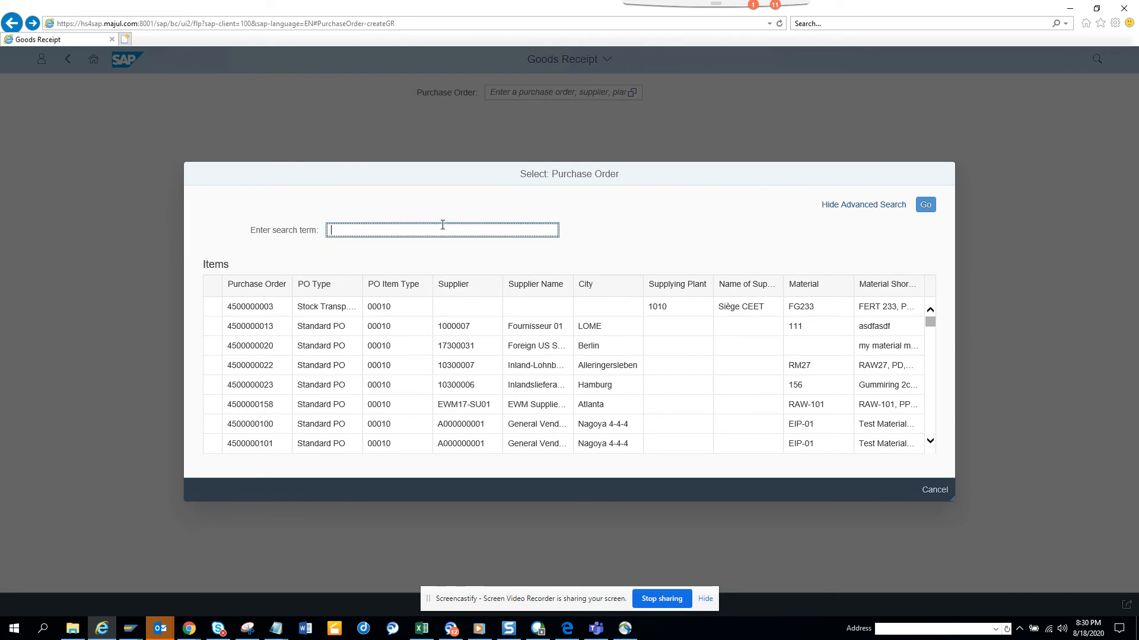
mouse_move(510, 244)
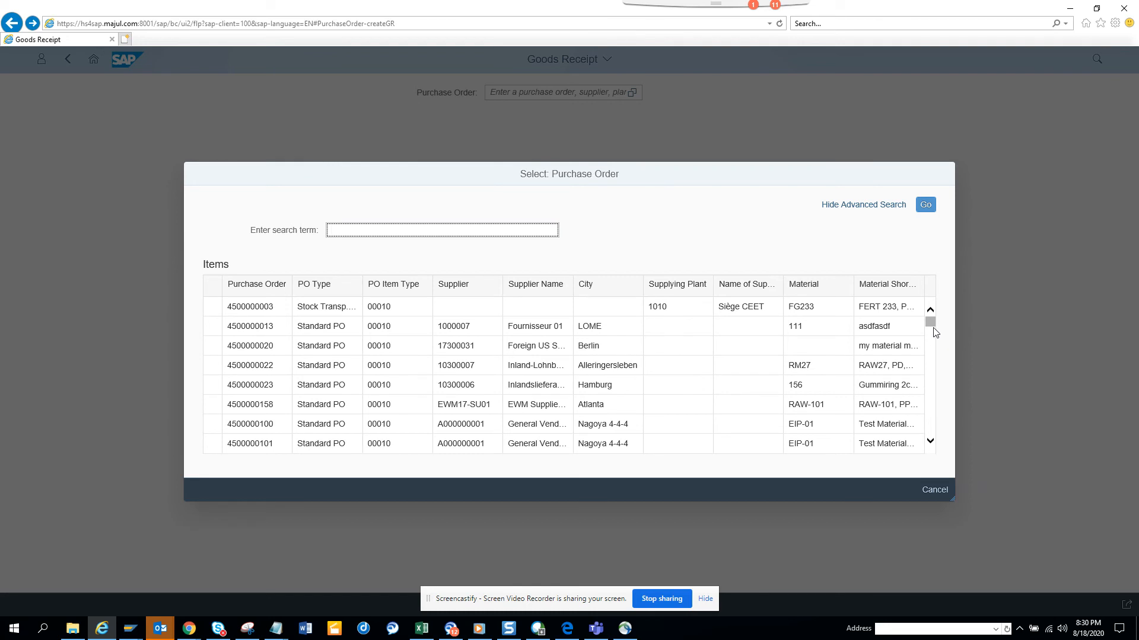
click(441, 229)
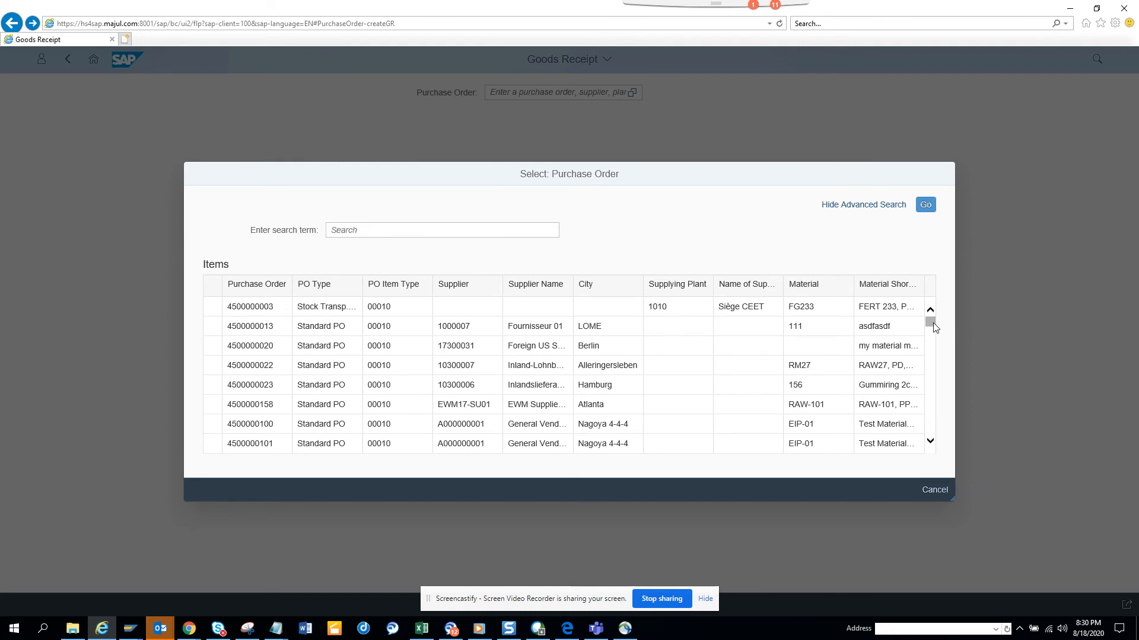
scroll(down, 3)
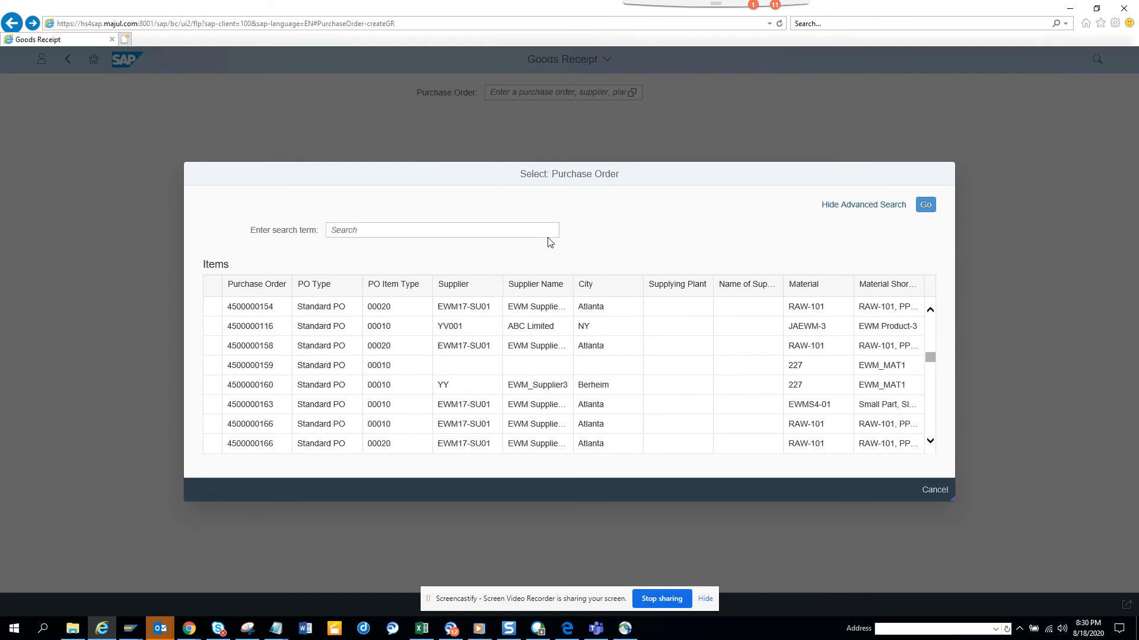
click(441, 229)
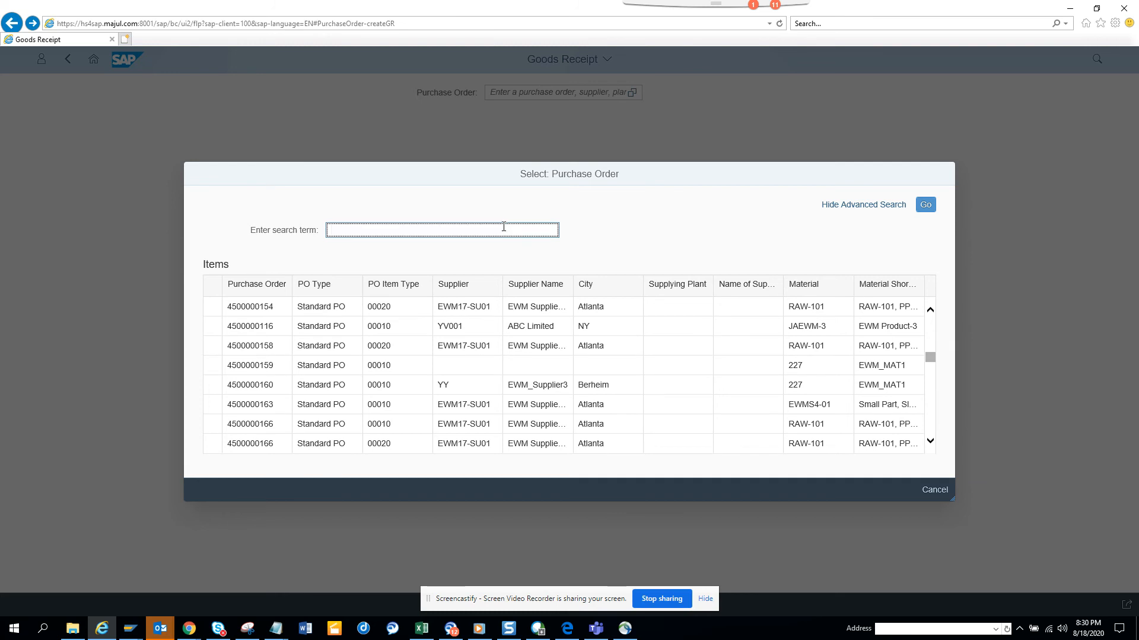
click(442, 229)
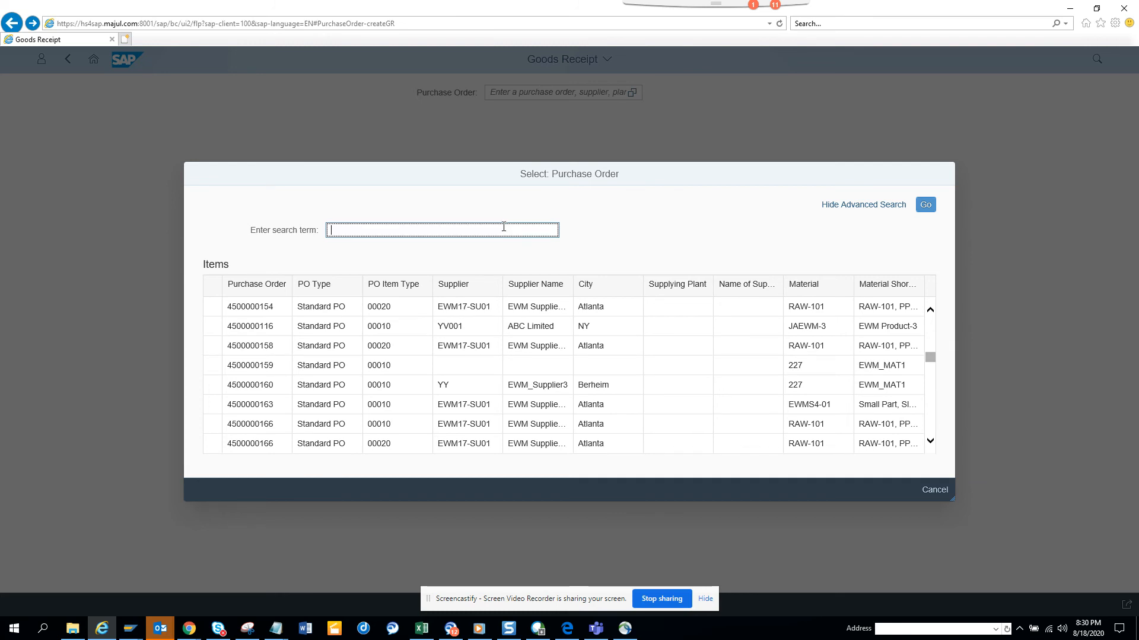
text(stude0)
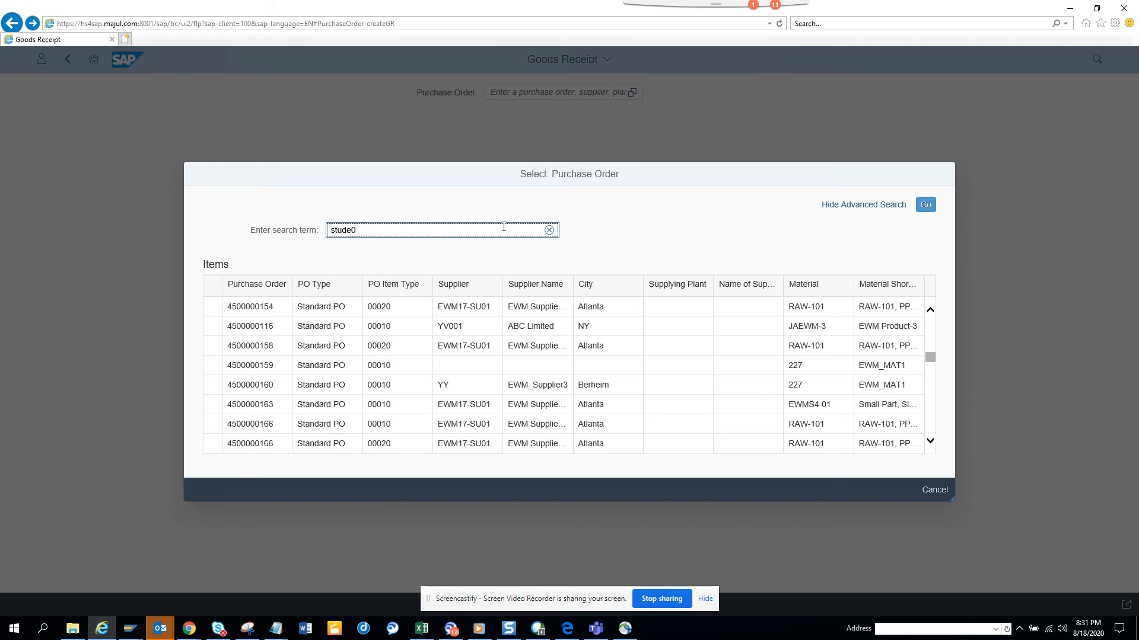
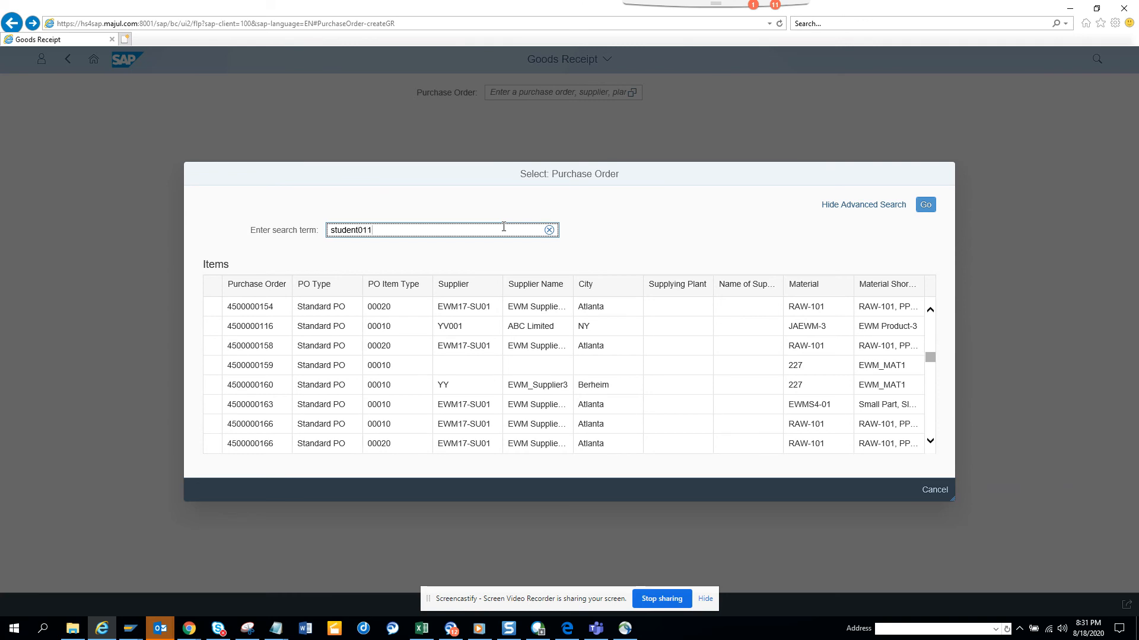
mouse_move(454, 233)
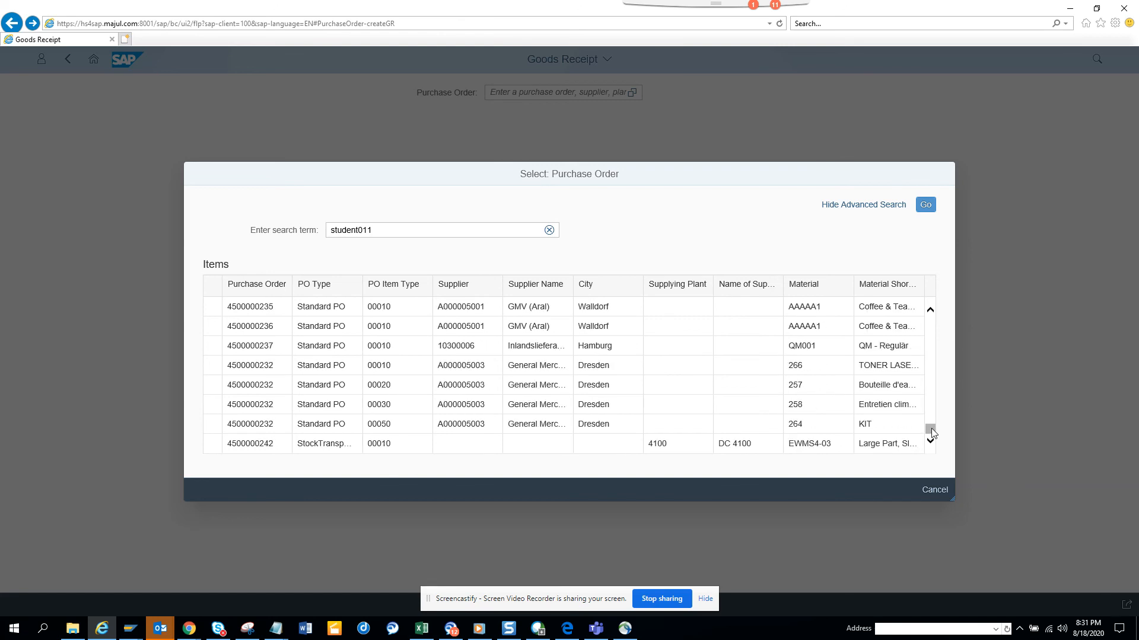
click(549, 229)
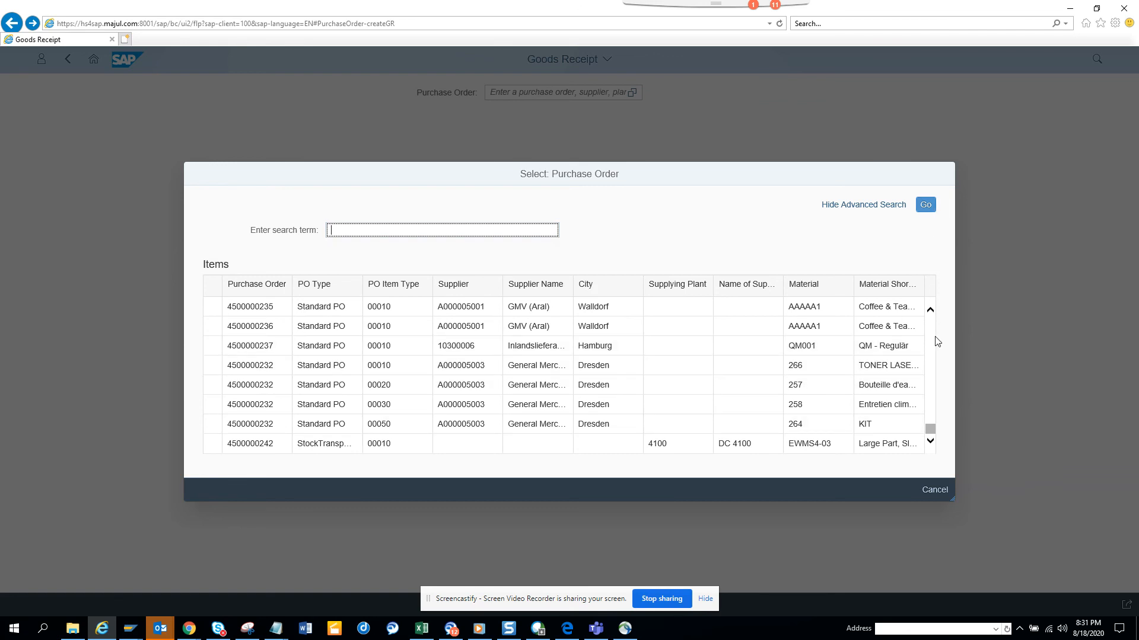
click(934, 490)
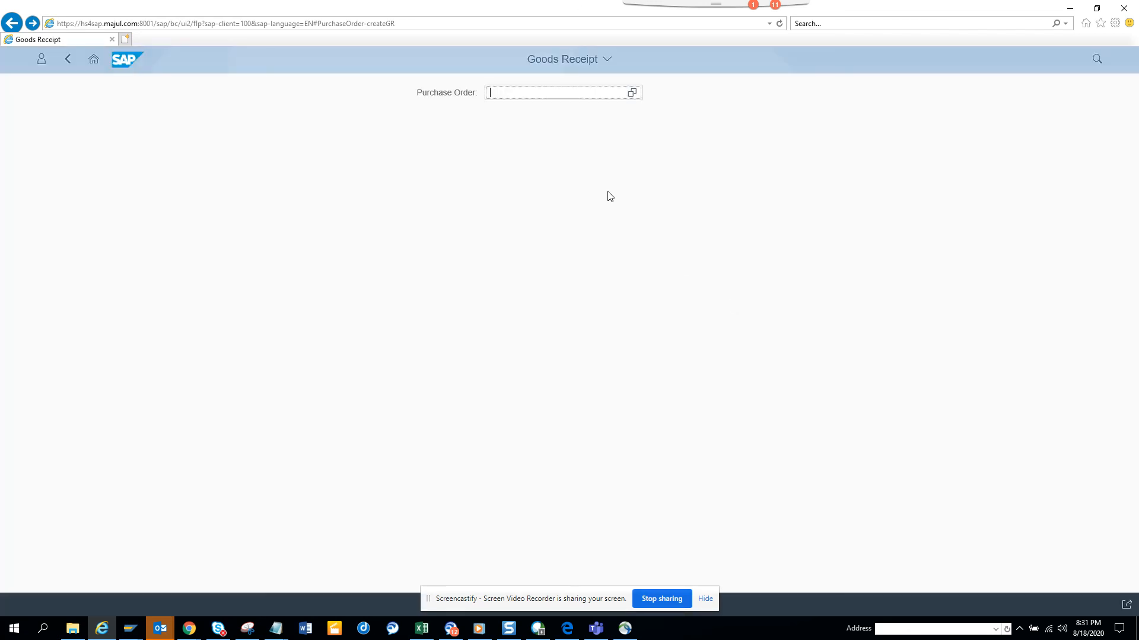
mouse_move(12, 548)
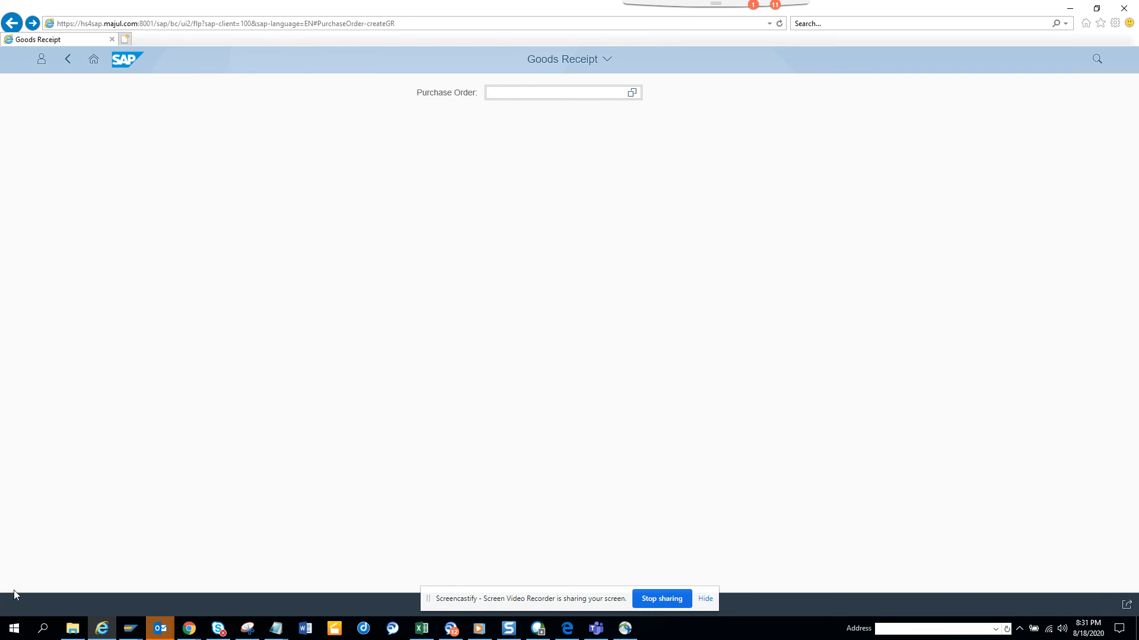
mouse_move(10, 592)
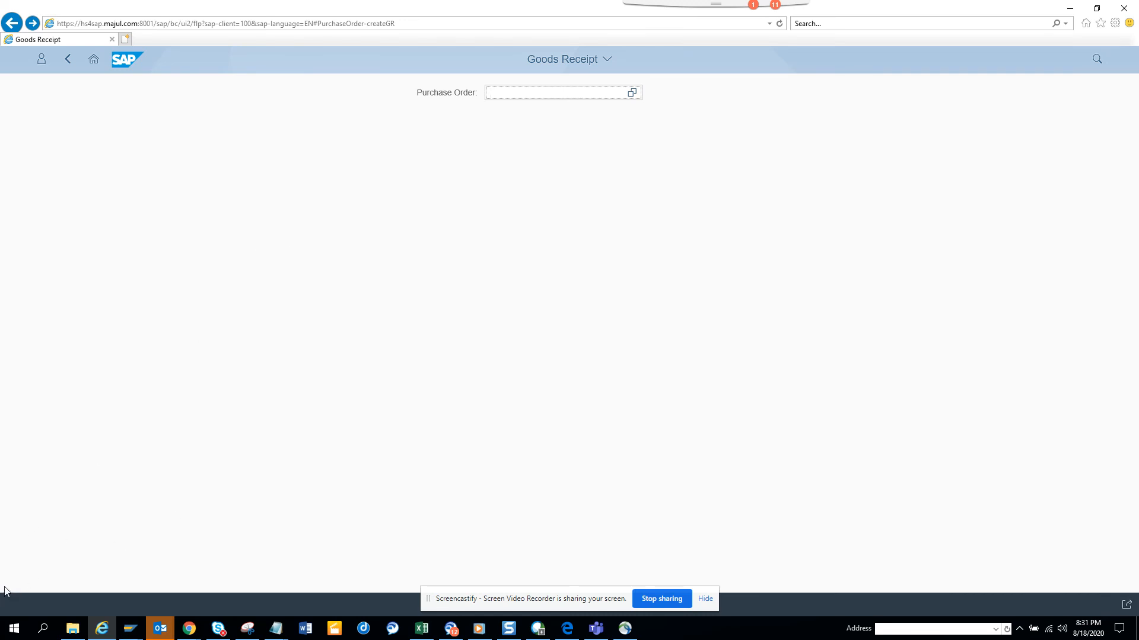
click(552, 92)
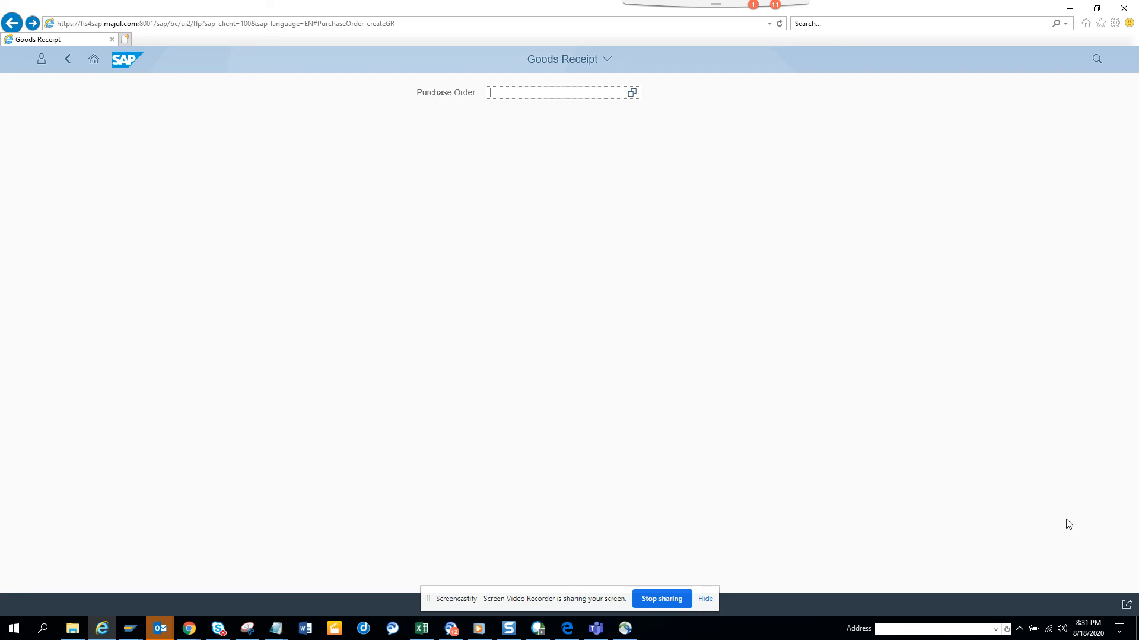